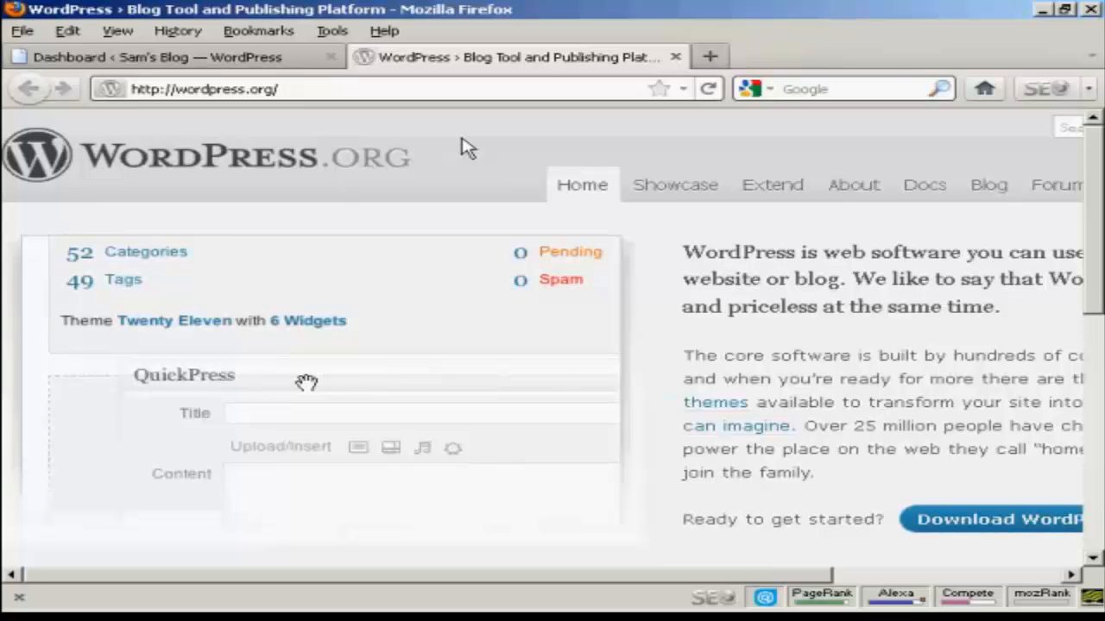
mouse_move(411, 135)
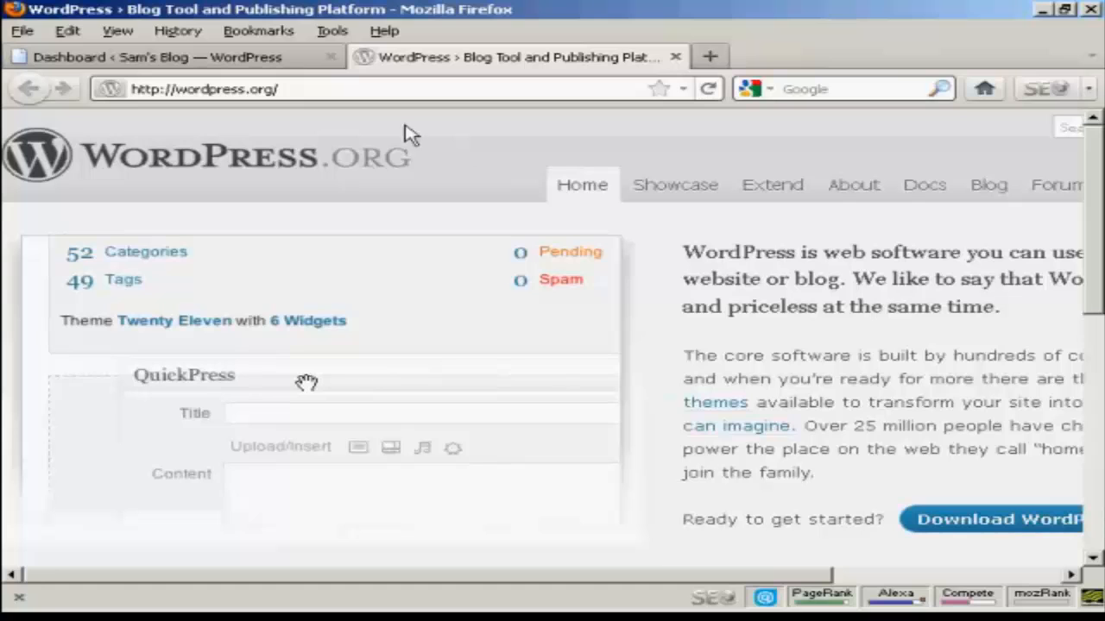
mouse_move(274, 110)
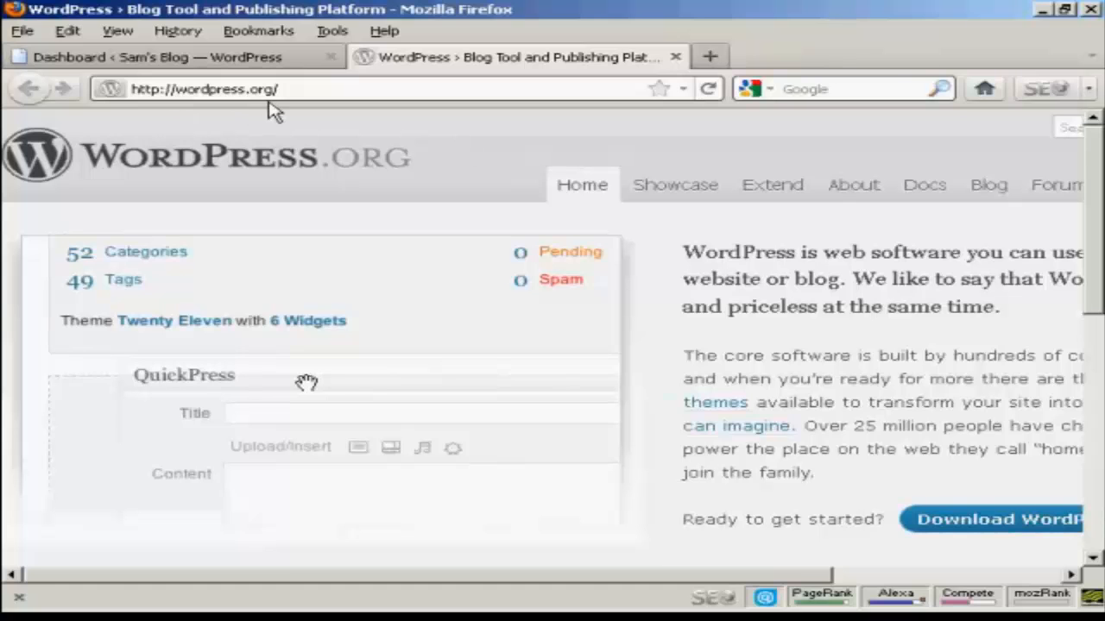
mouse_move(708, 134)
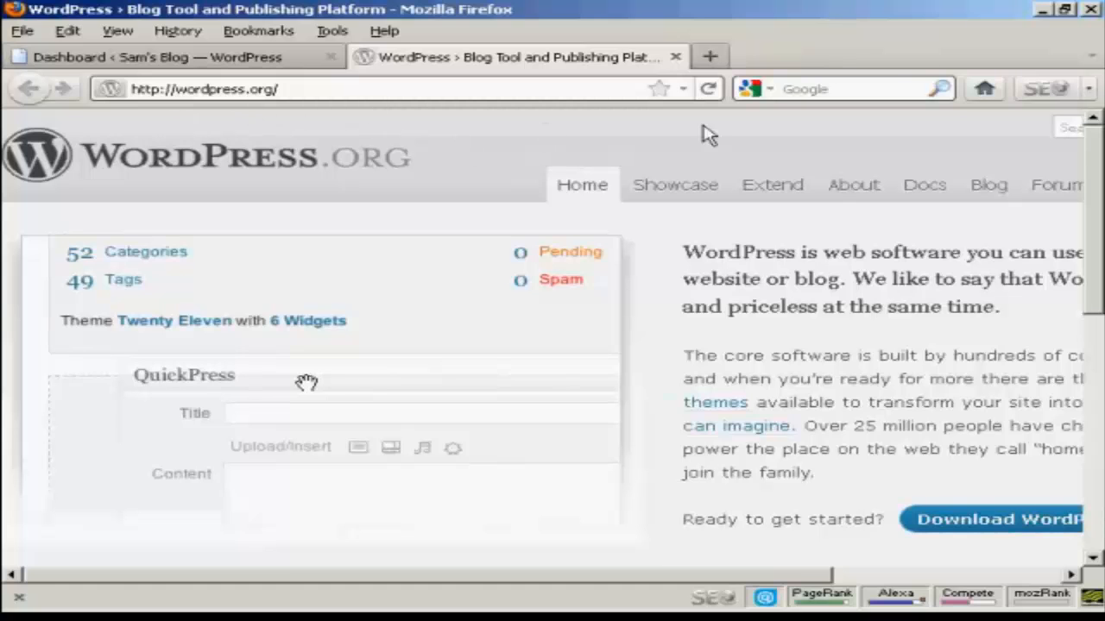
mouse_move(772, 185)
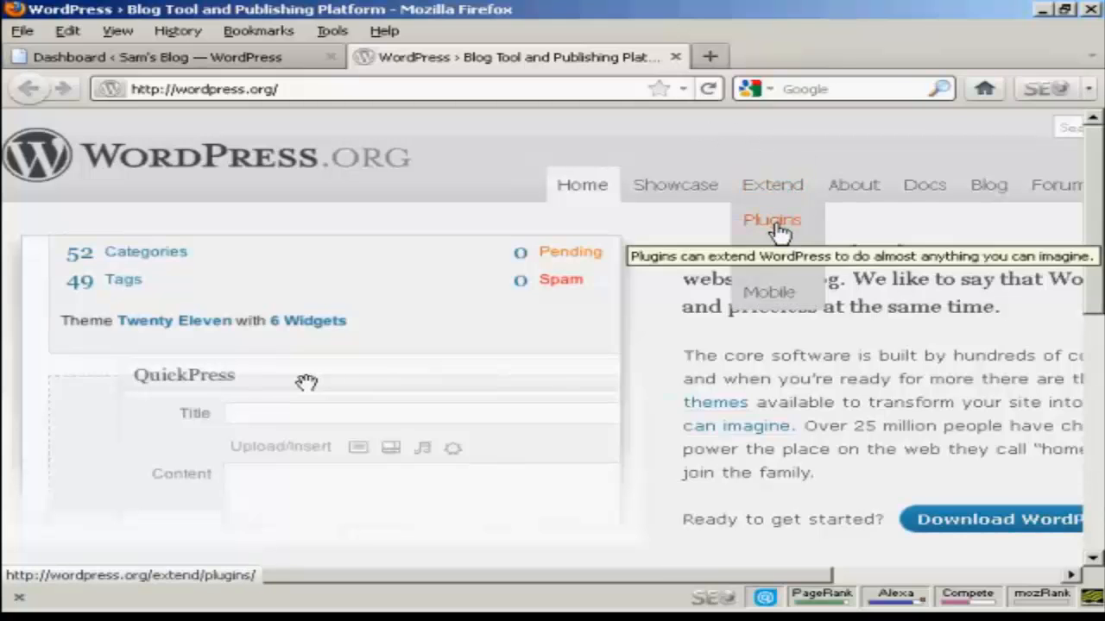
Go to the Plugin Directory and, after trying Newest and Recently Updated, sort by Most Popular.
click(770, 221)
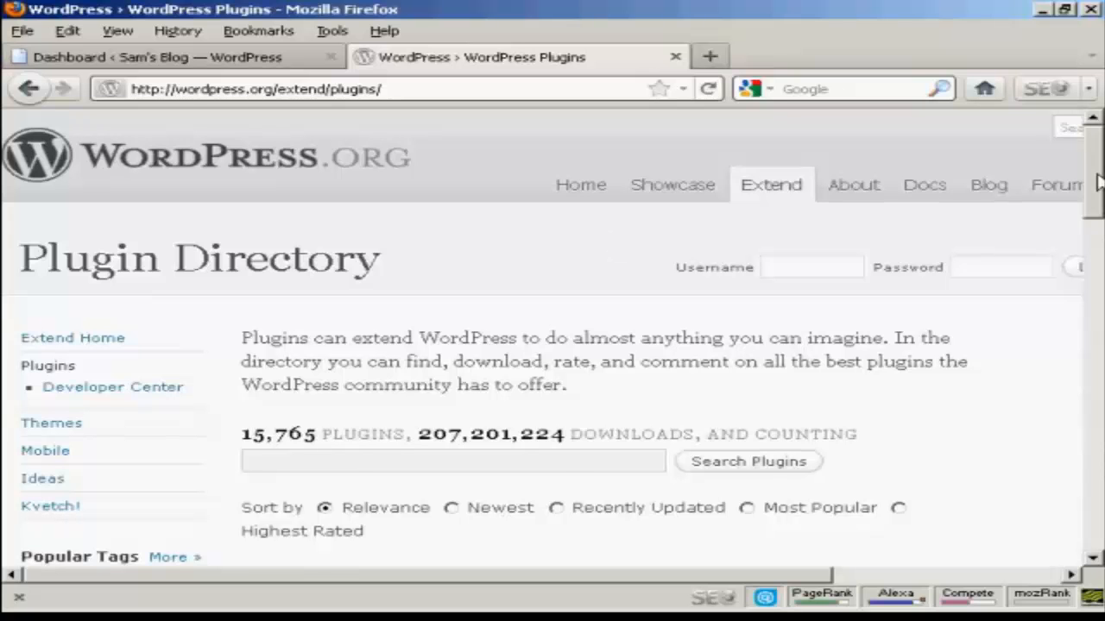
scroll(down, 3)
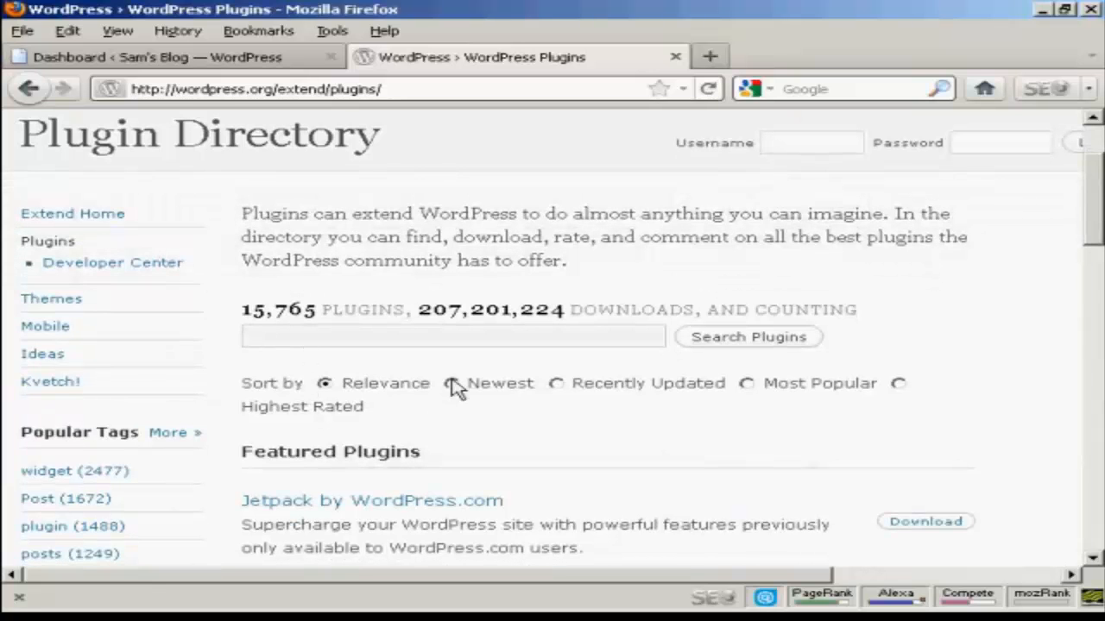
click(451, 383)
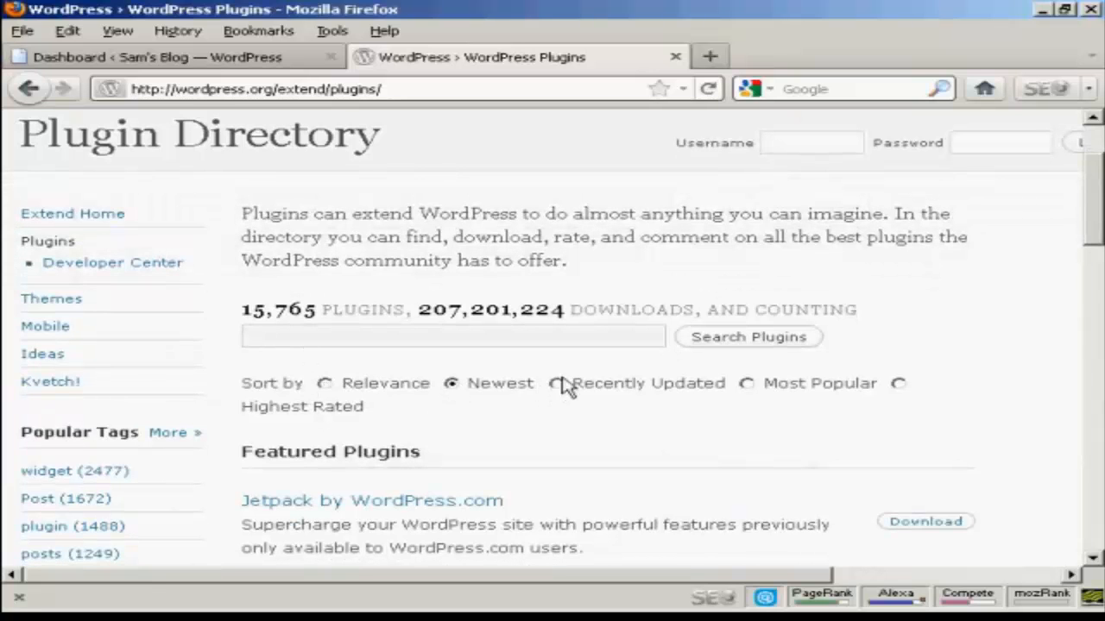
click(746, 383)
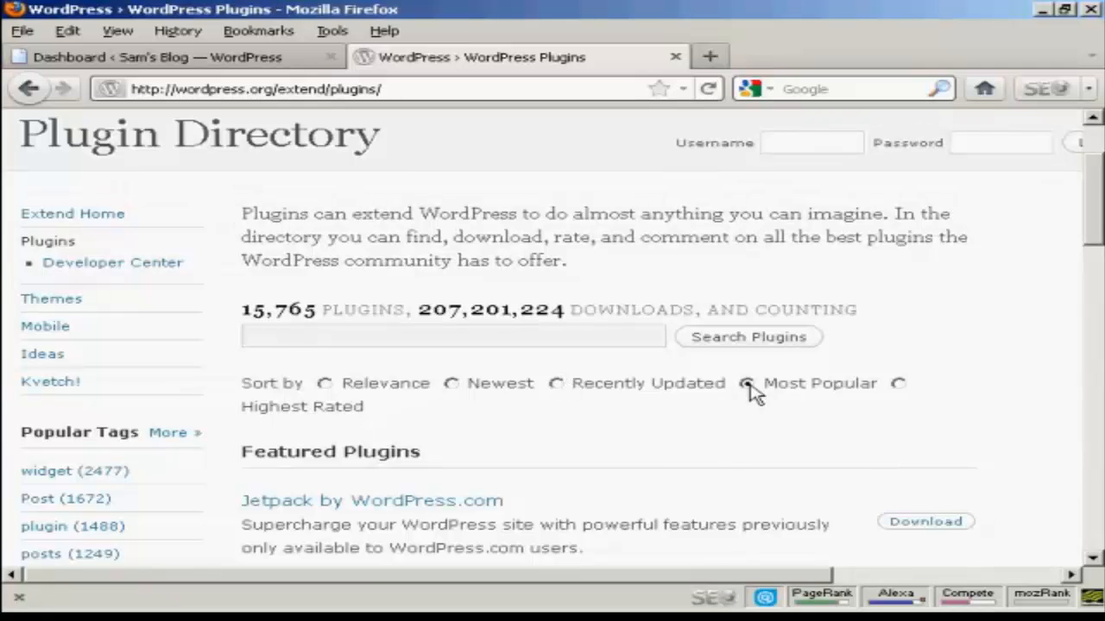
click(746, 383)
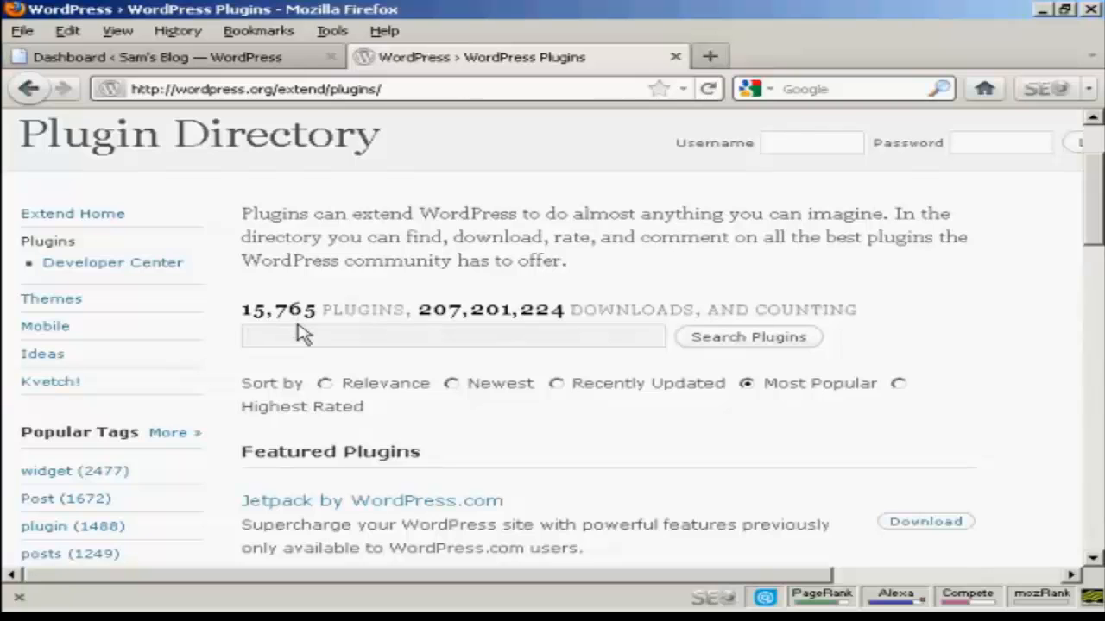
Enter facebook as the plugin search term.
click(452, 337)
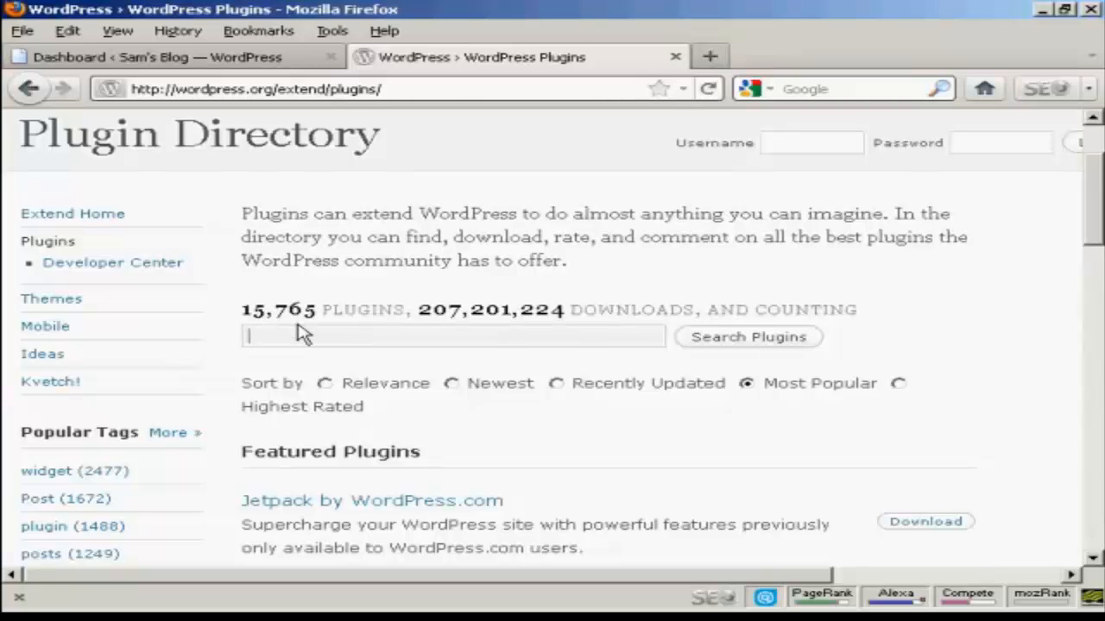
text(facebook)
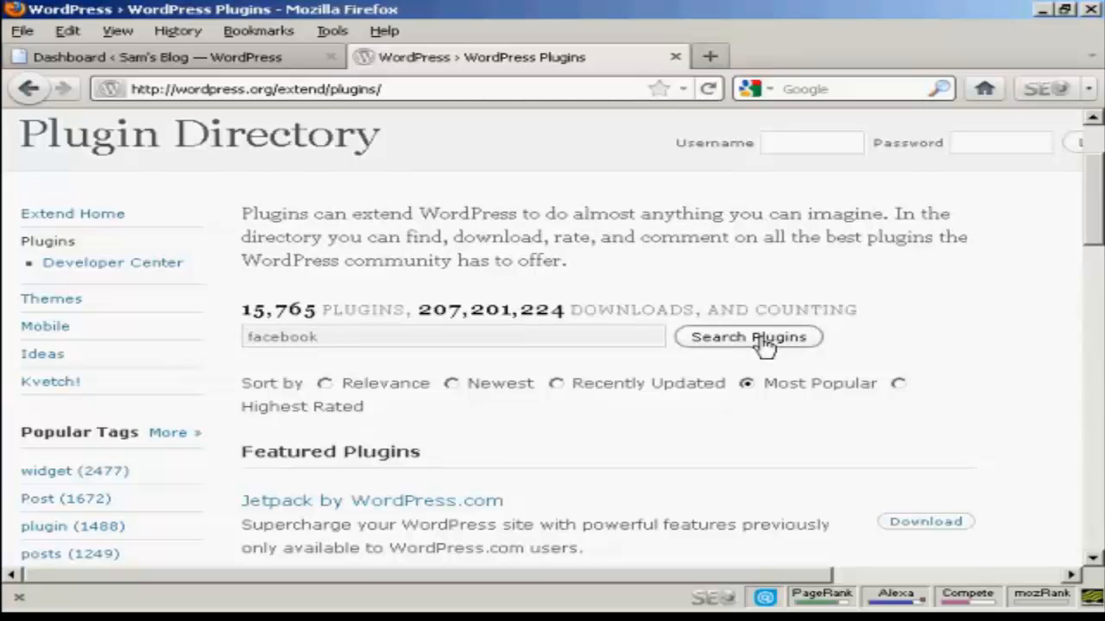
Run the facebook search and scroll the results down to Jetpack by WordPress.com.
click(747, 337)
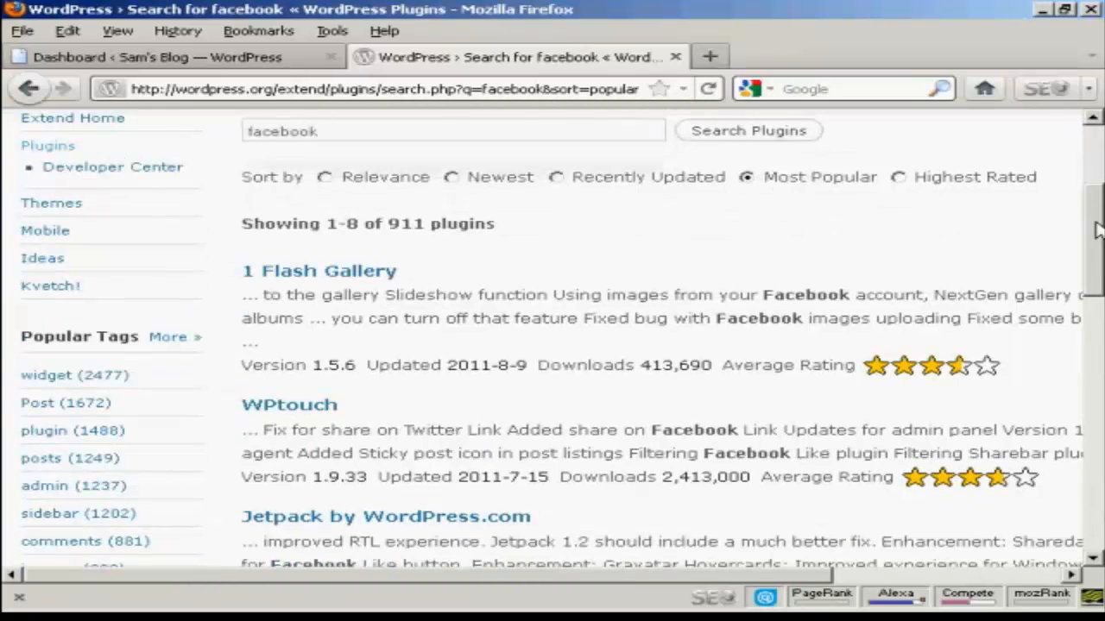
scroll(down, 3)
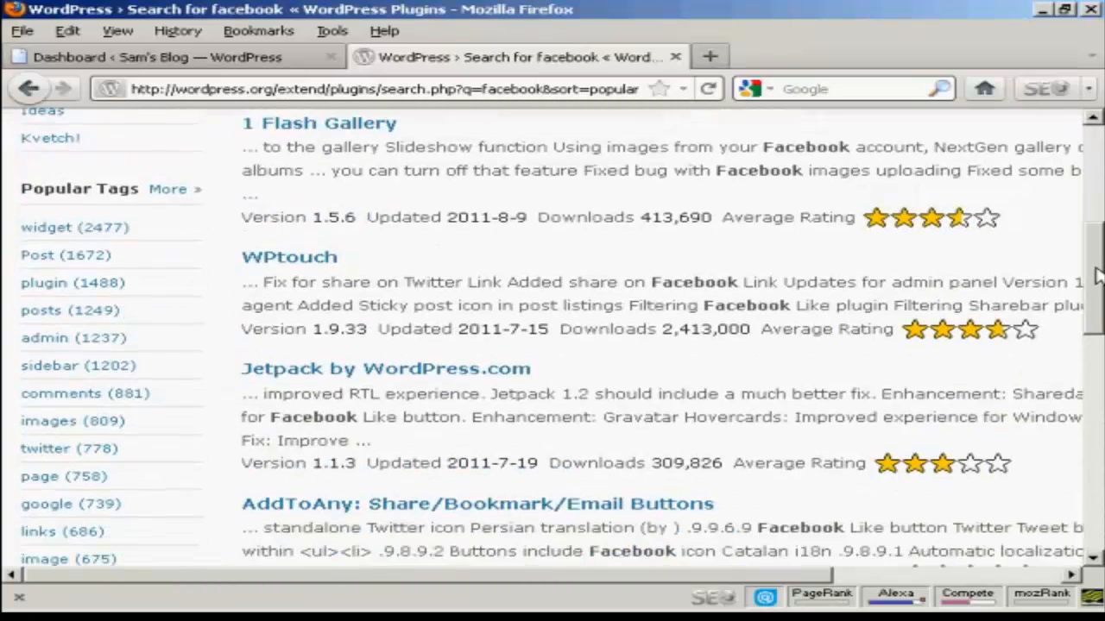
scroll(down, 3)
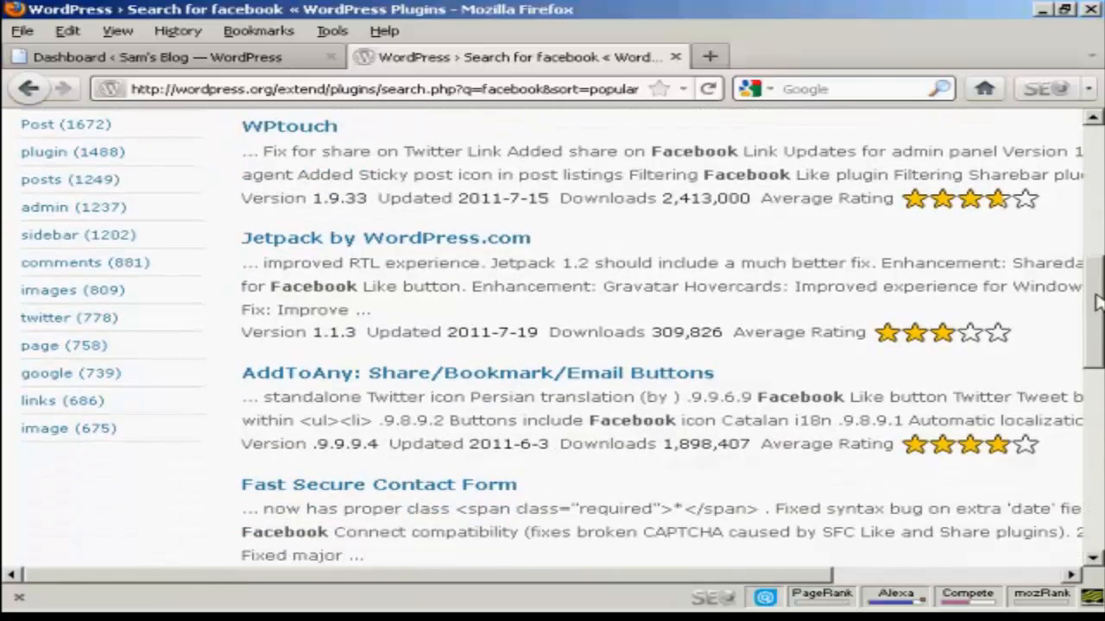
mouse_move(435, 249)
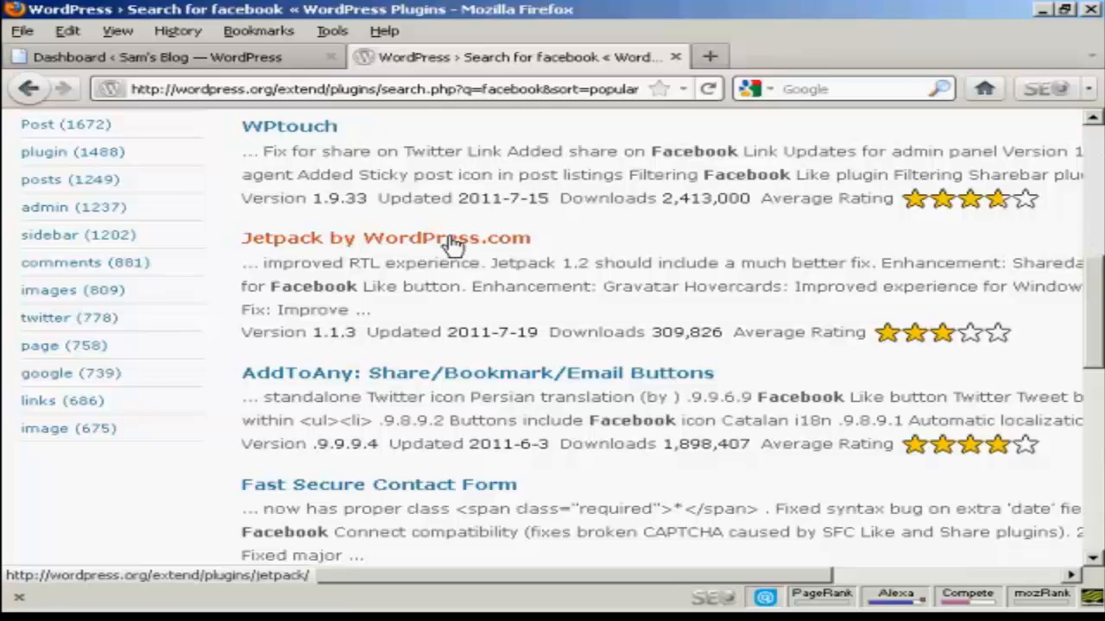
Open the Jetpack by WordPress.com page from the results and scroll to its Download button.
click(387, 238)
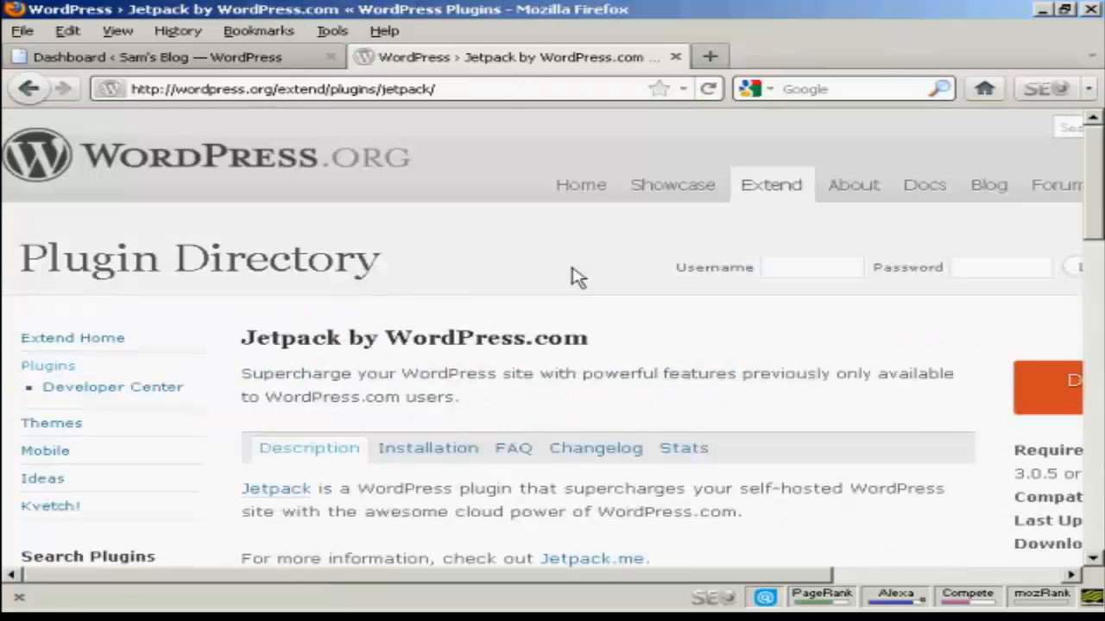
mouse_move(1036, 284)
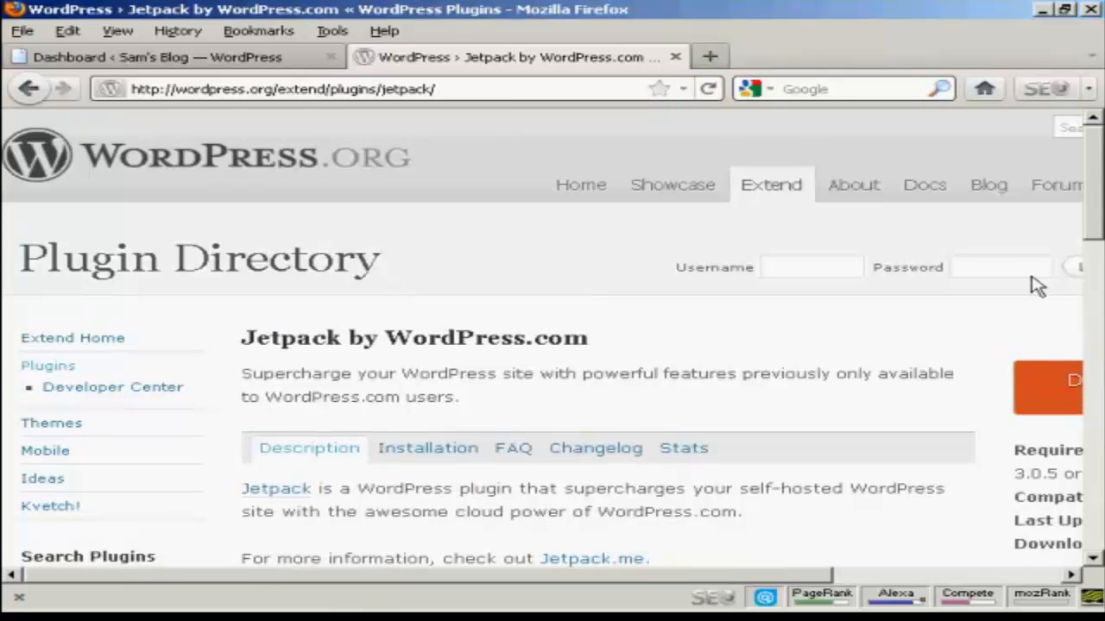
scroll(down, 3)
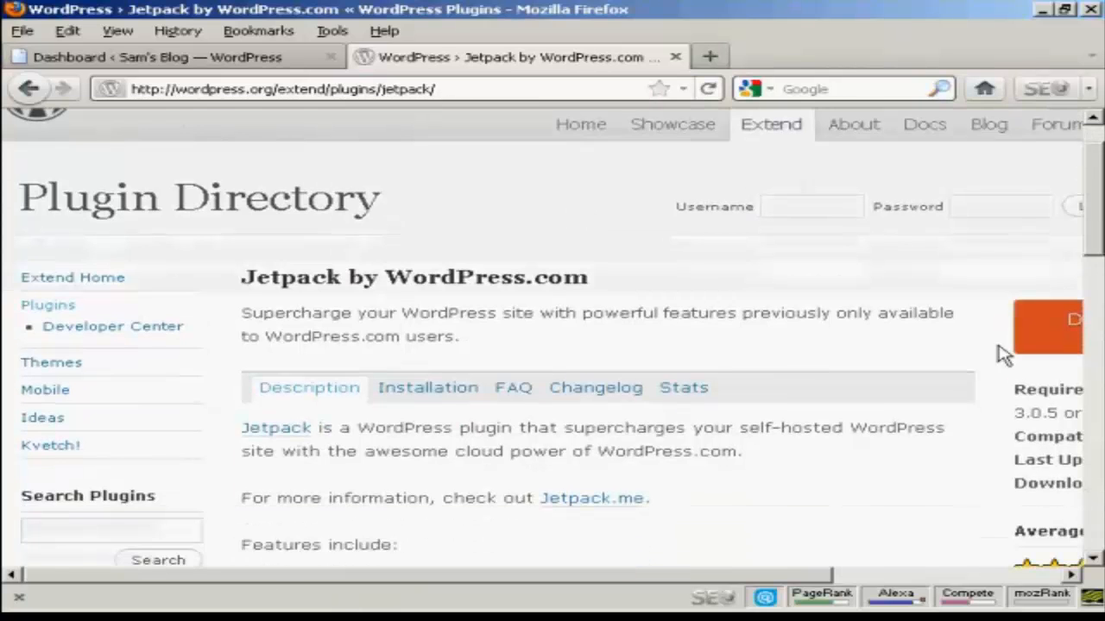
scroll(right, 3)
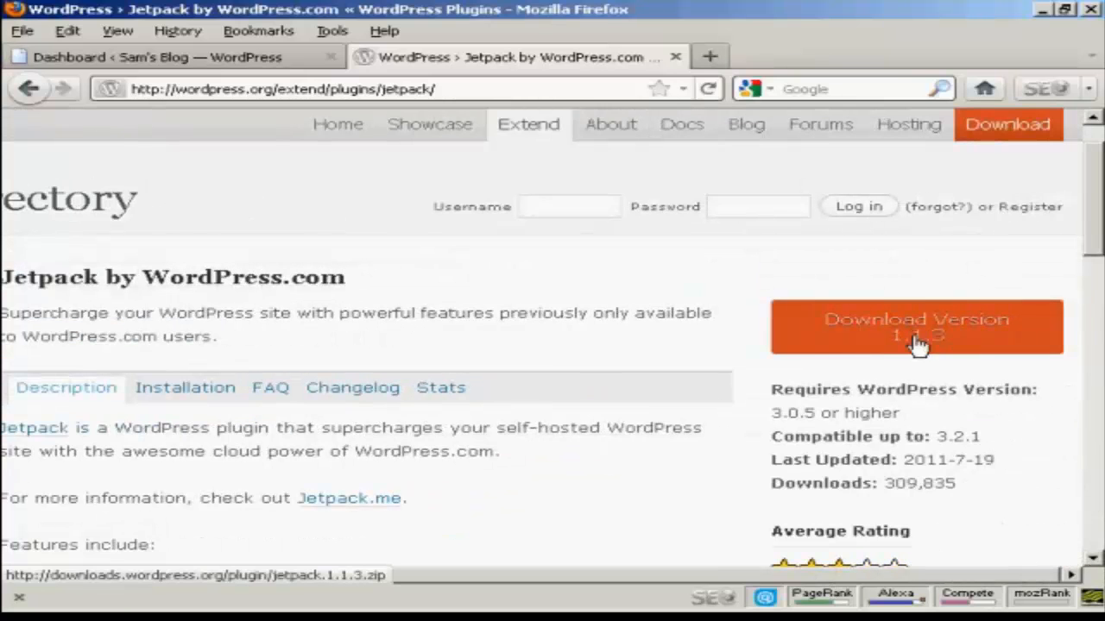
Download Jetpack Version 1.1.3, choosing Save File for jetpack.1.1.3.zip and confirming.
click(915, 327)
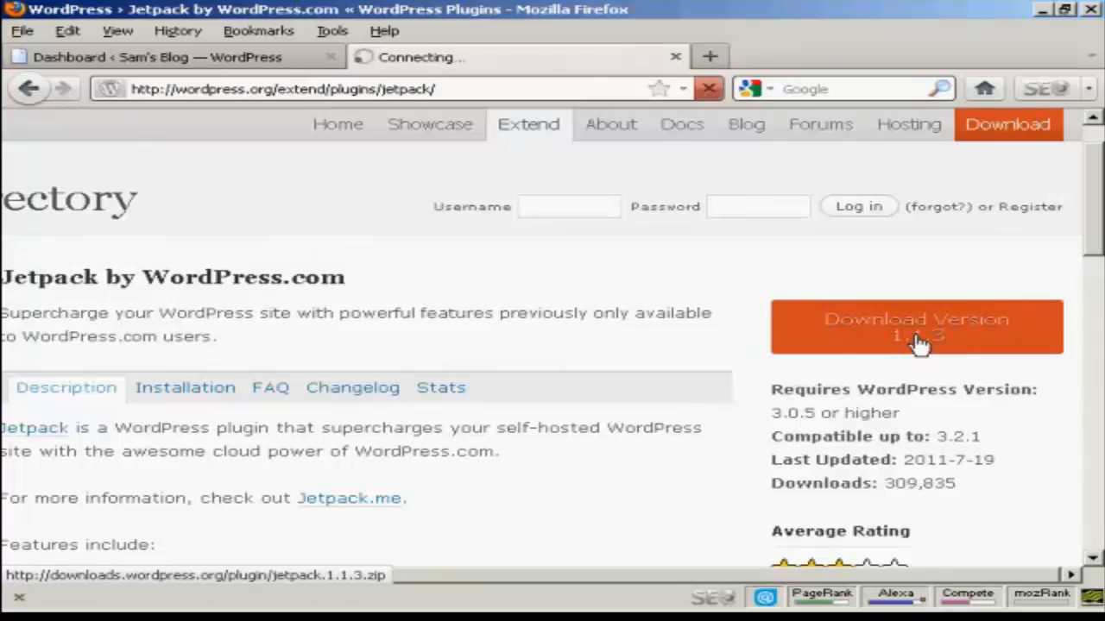
click(915, 328)
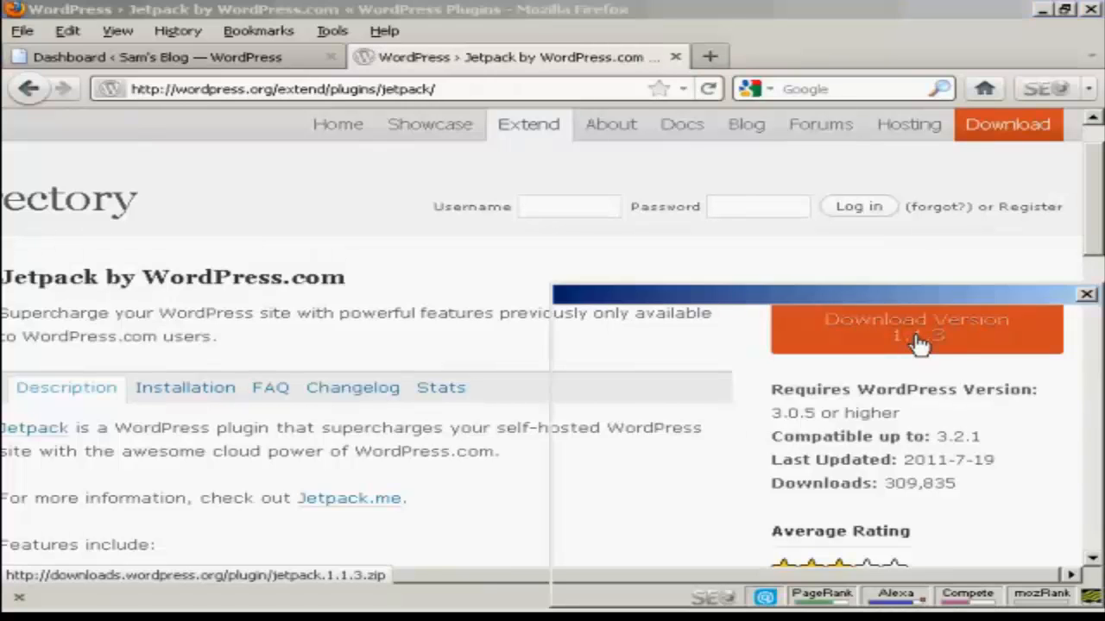
click(915, 327)
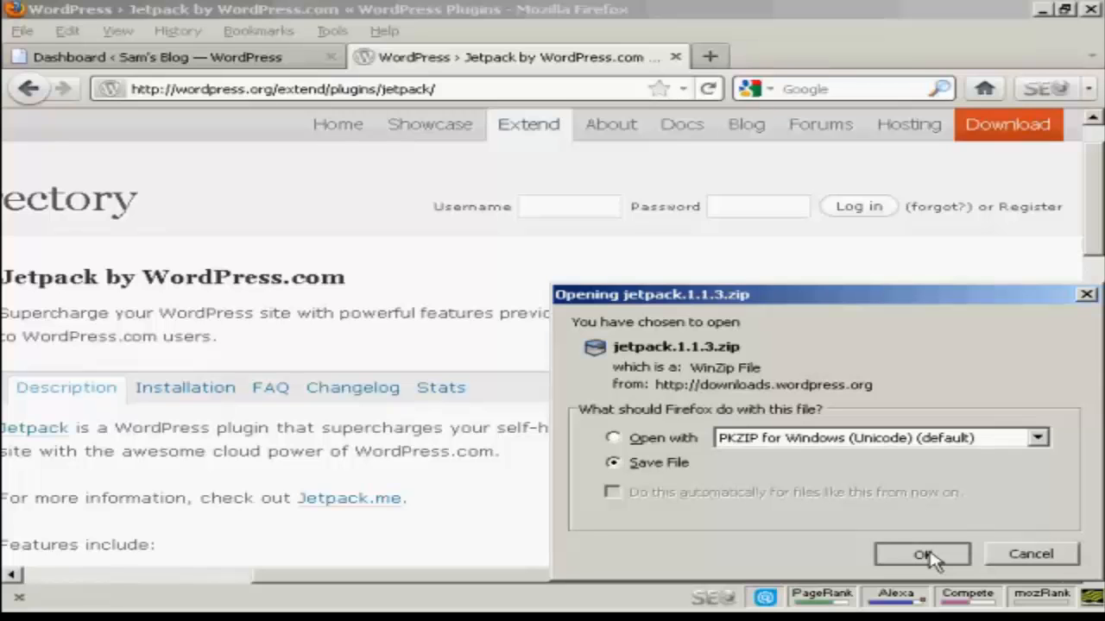
click(922, 554)
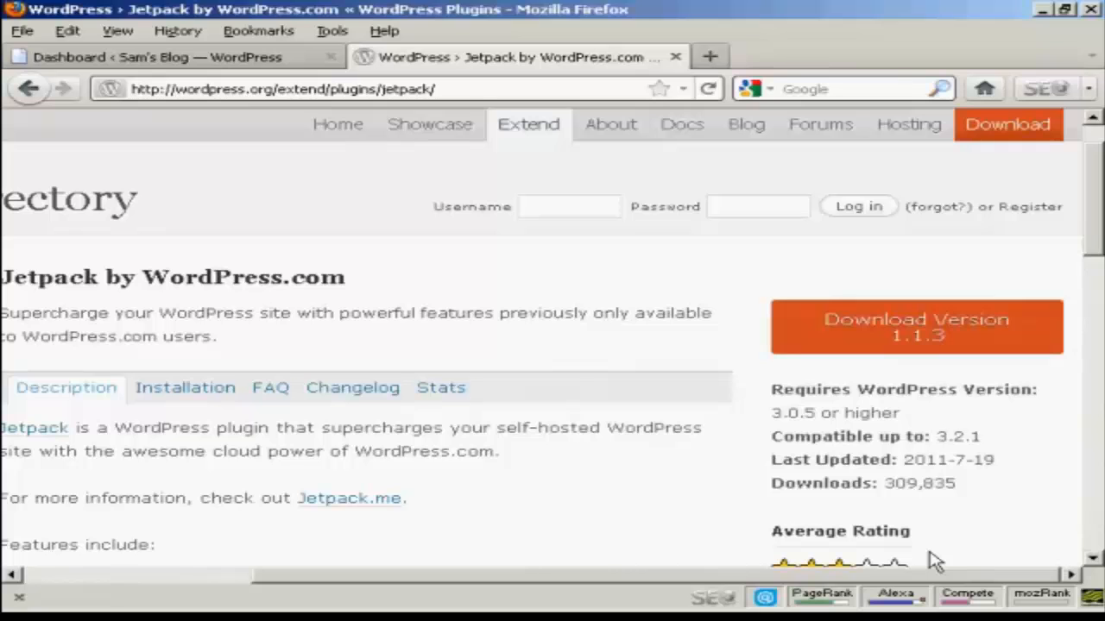
click(914, 327)
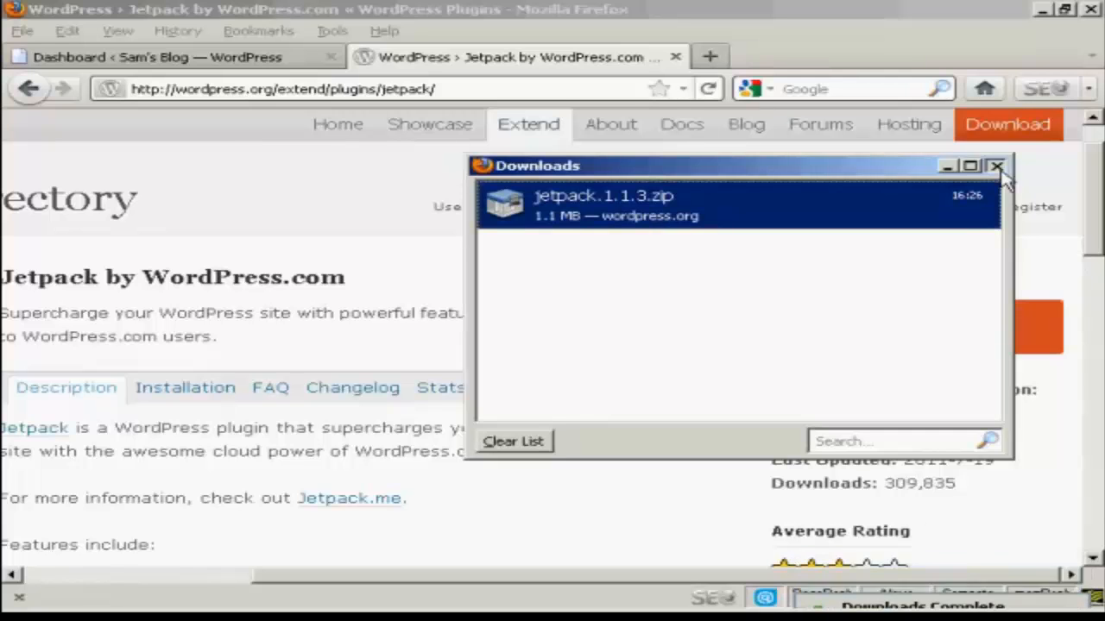
click(995, 166)
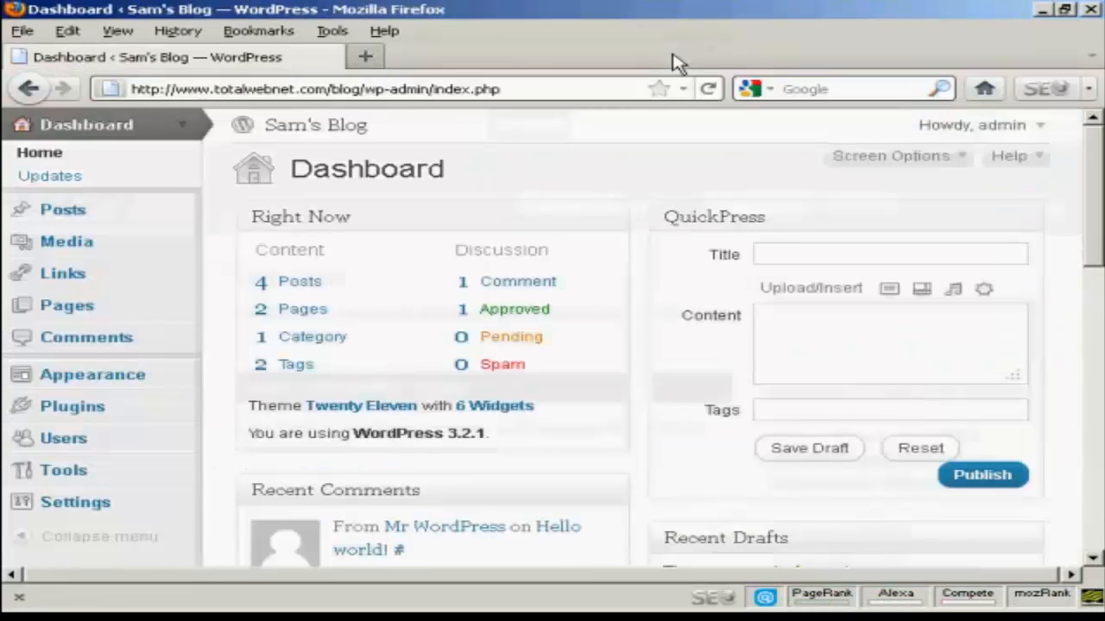
mouse_move(561, 162)
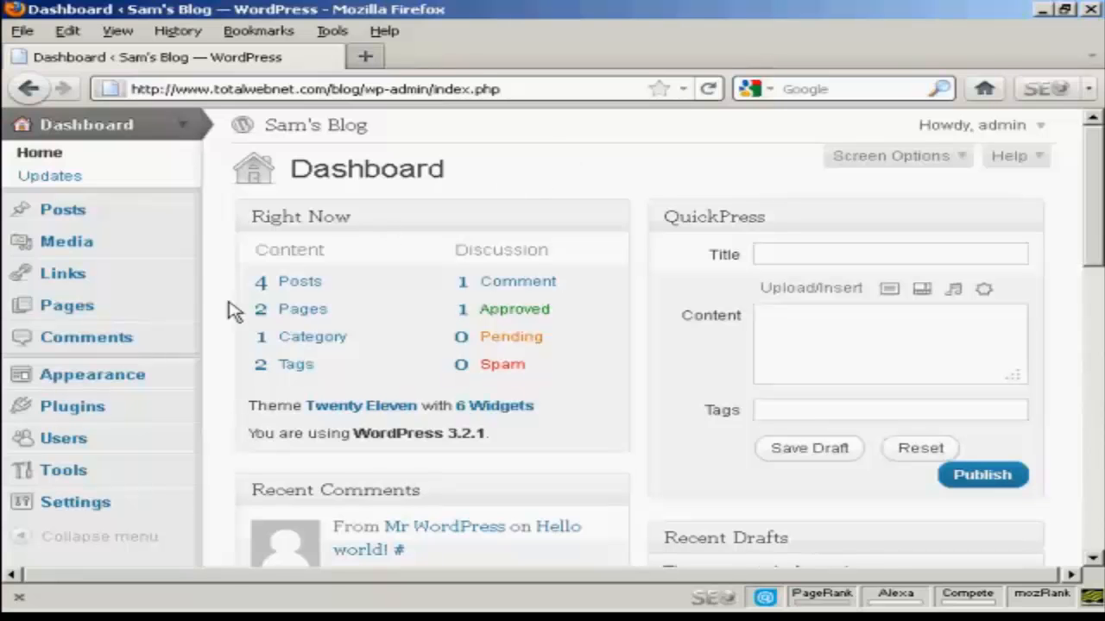
Go to Plugins > Add New to reach the Install Plugins page for Sam's Blog.
click(72, 406)
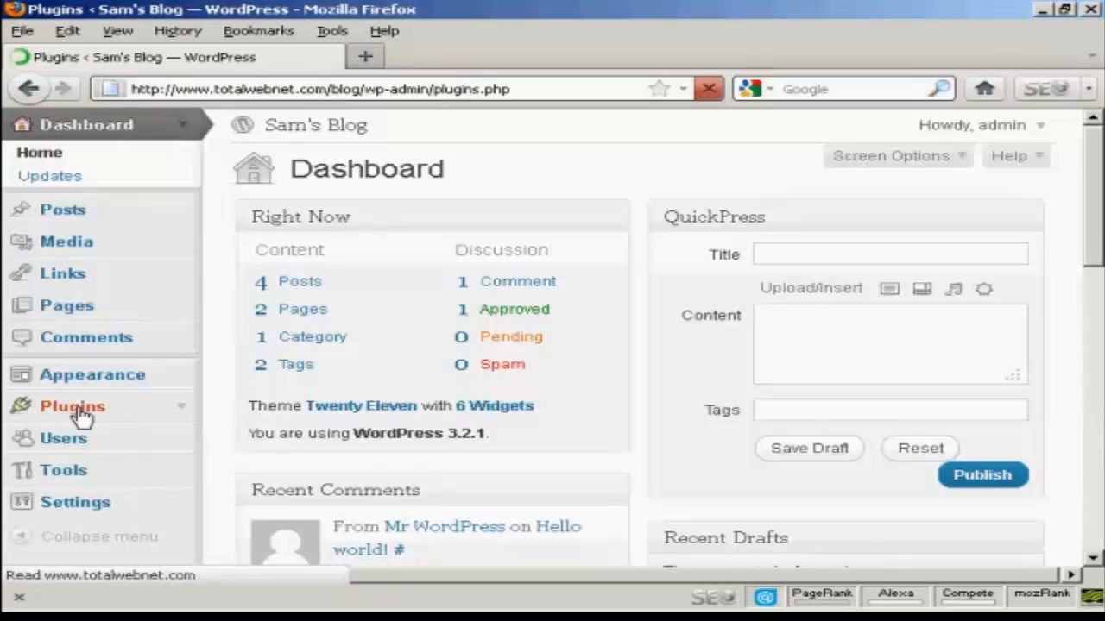
click(73, 406)
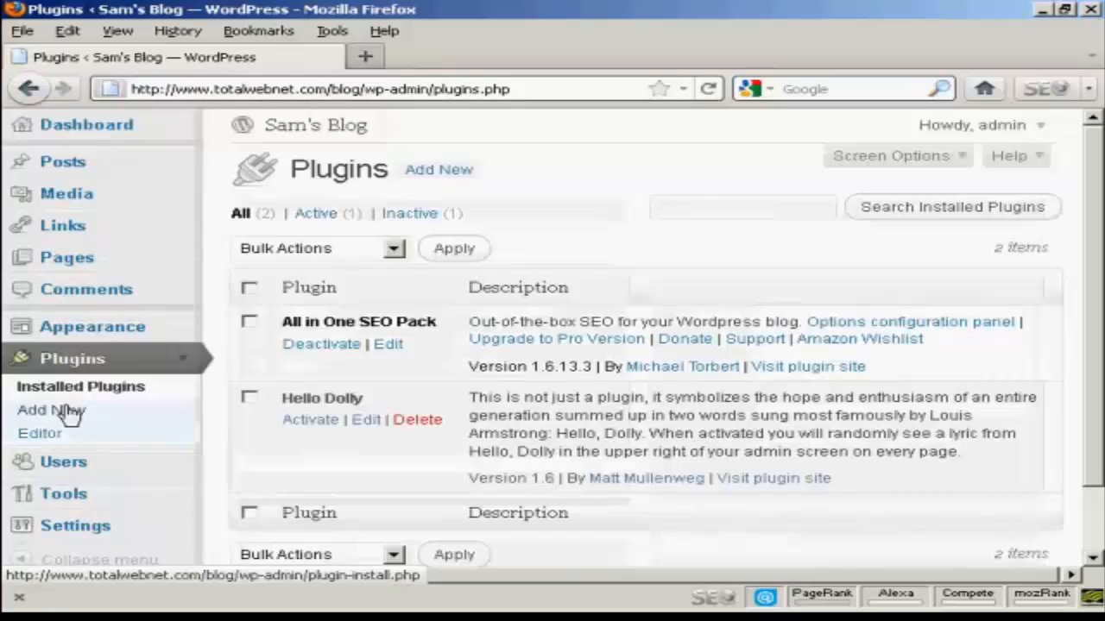
click(51, 411)
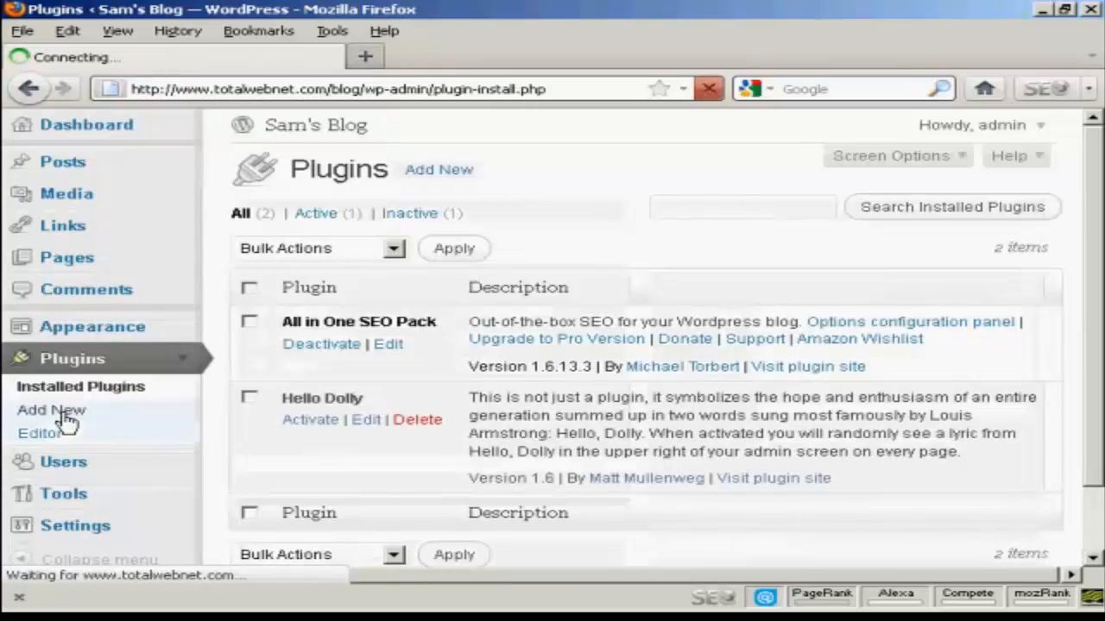
click(52, 411)
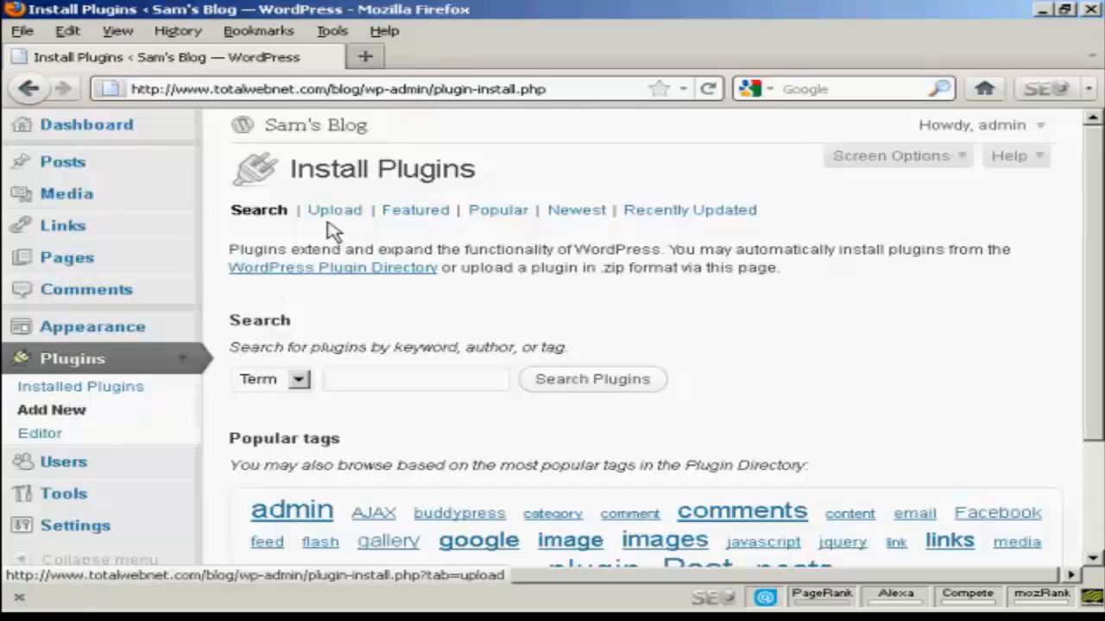
mouse_move(335, 211)
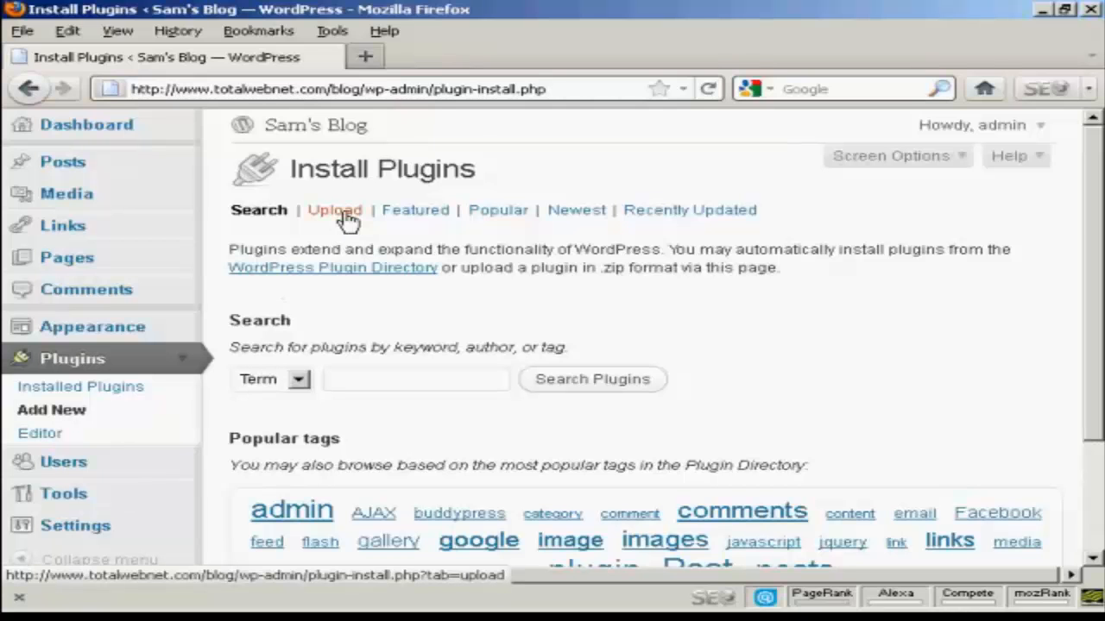
Switch to the Upload option for installing a plugin from a .zip file.
click(335, 210)
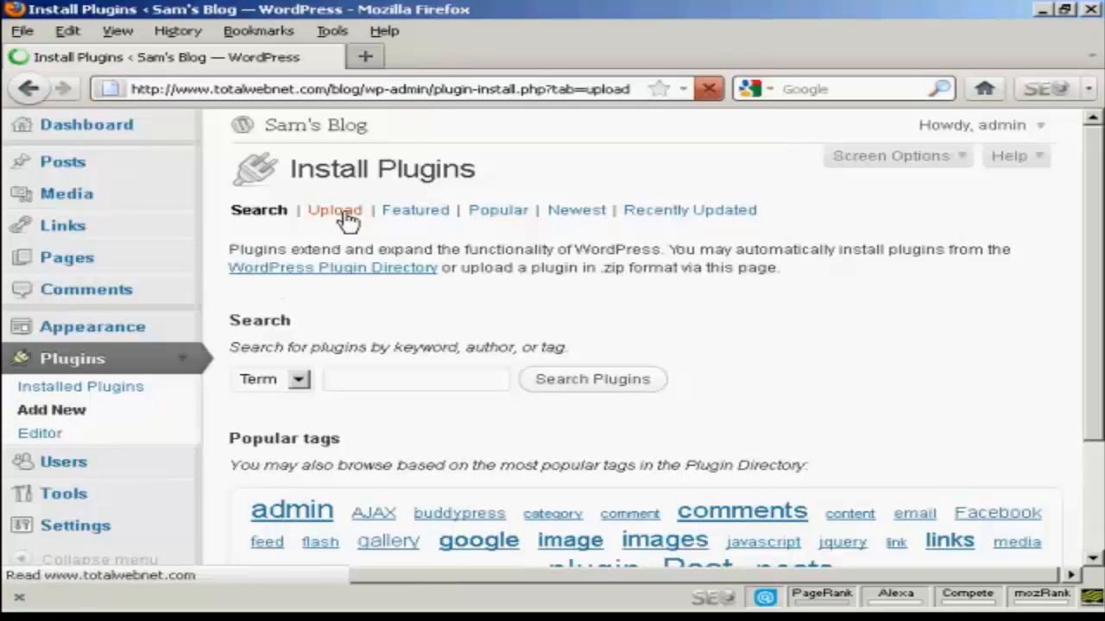
click(335, 211)
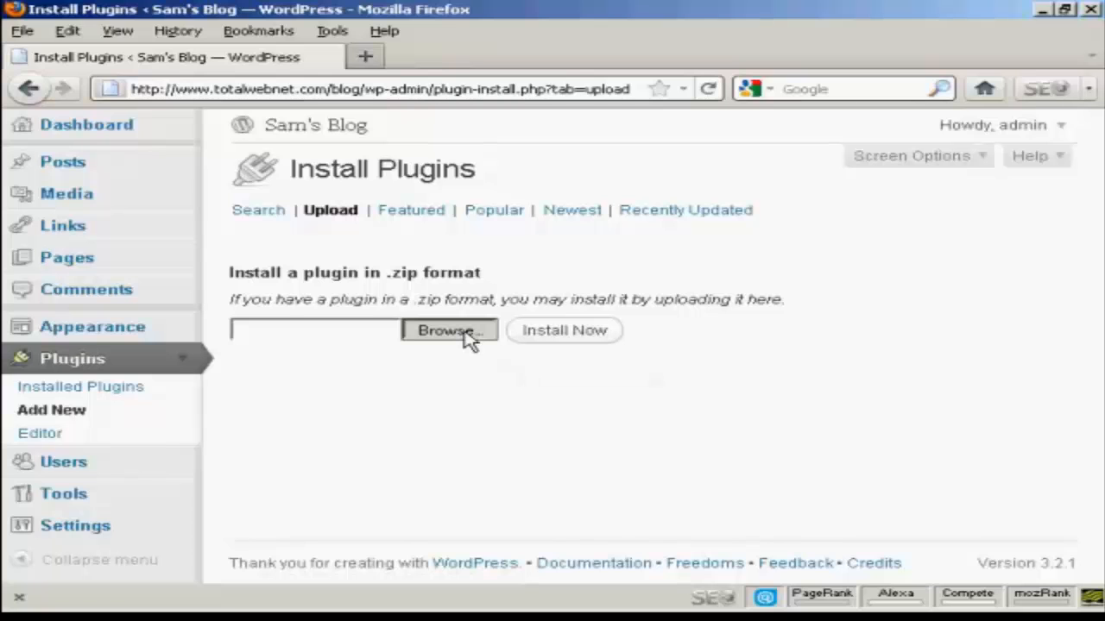
Browse to the Wordpress_Plugins folder and choose jetpack.1.1.3.zip as the file to upload.
click(449, 332)
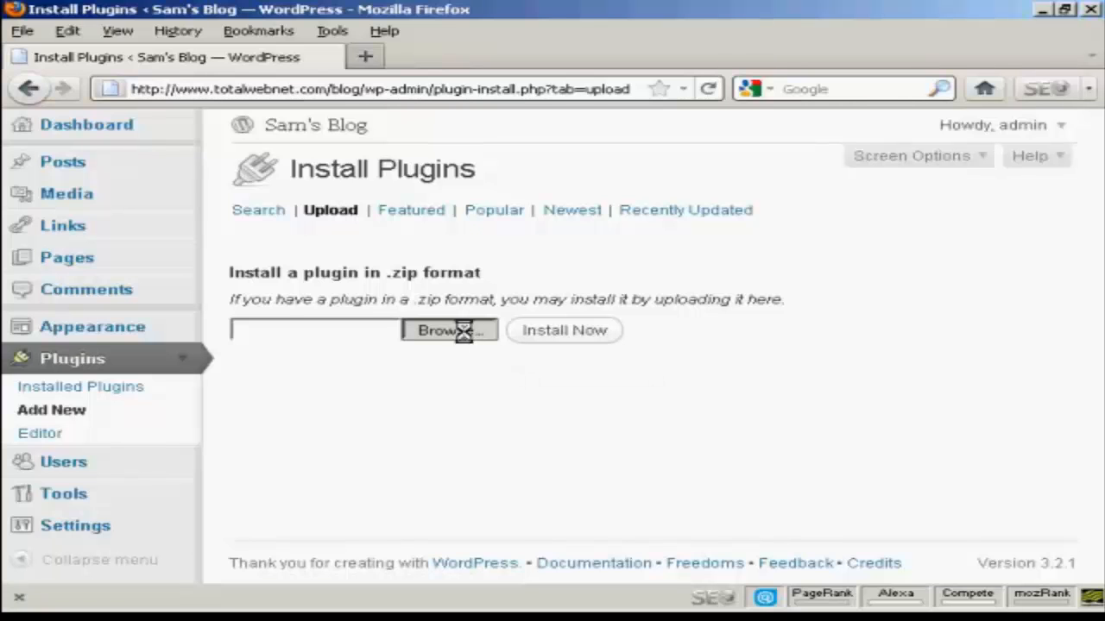
click(449, 329)
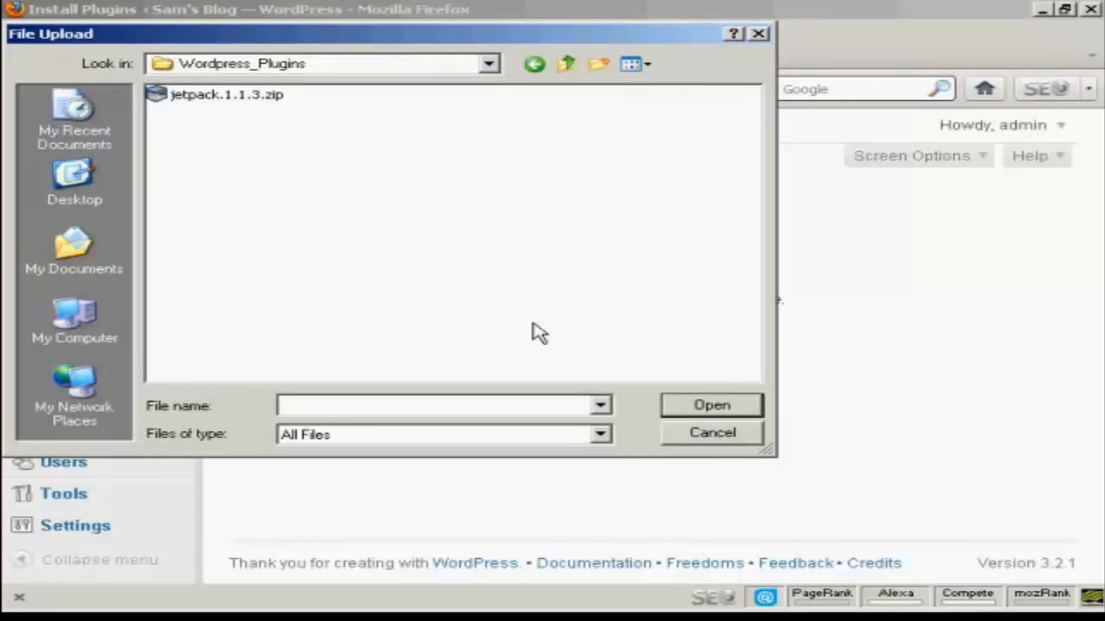
mouse_move(173, 87)
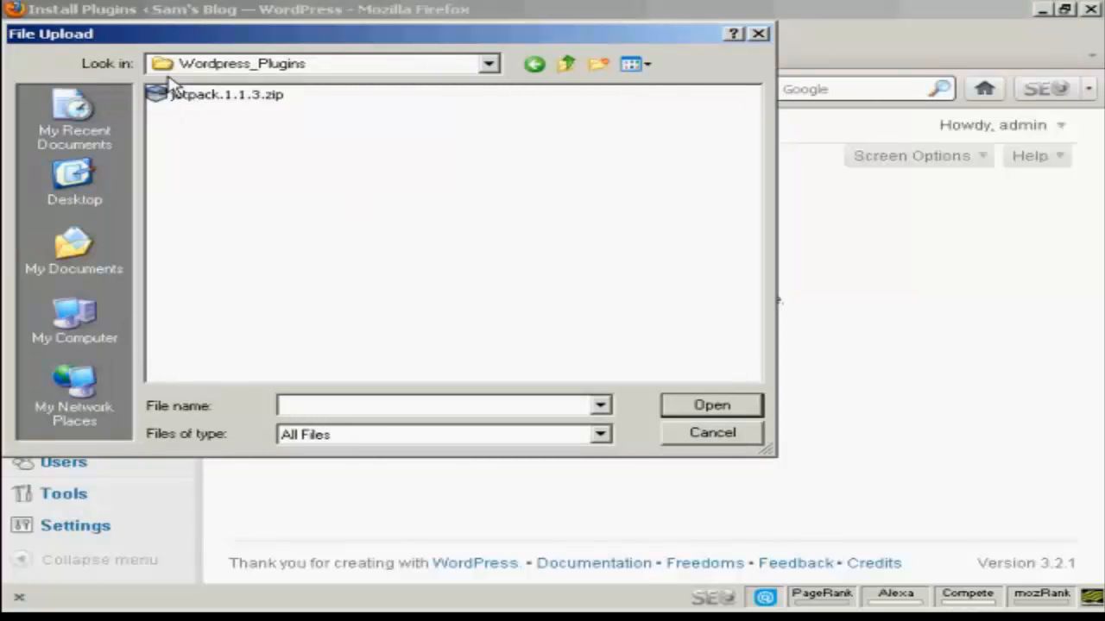
mouse_move(276, 83)
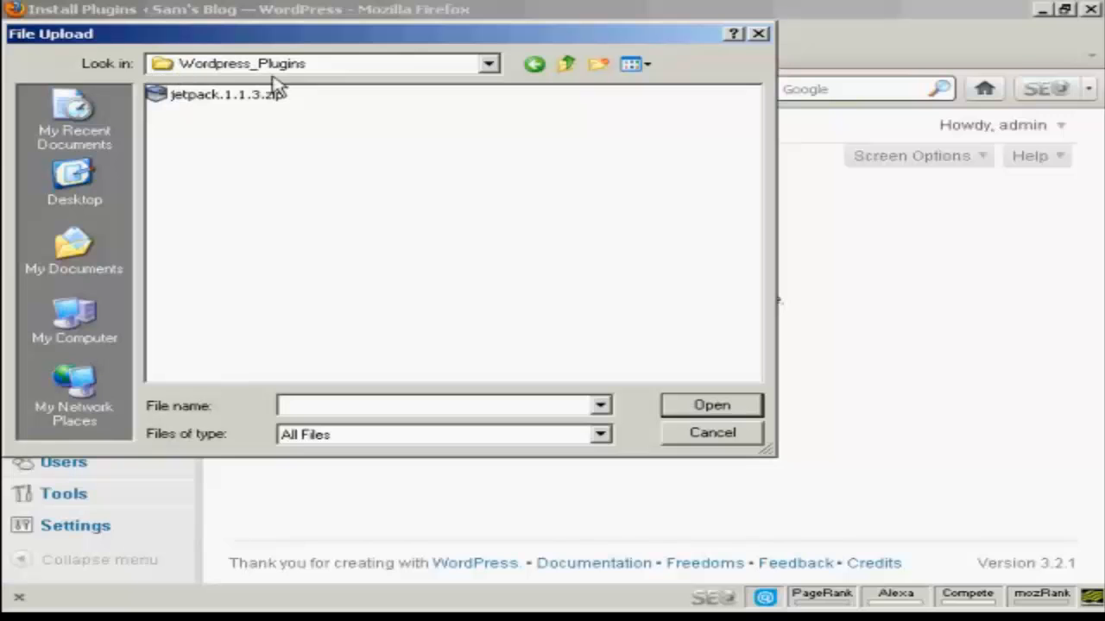
mouse_move(312, 141)
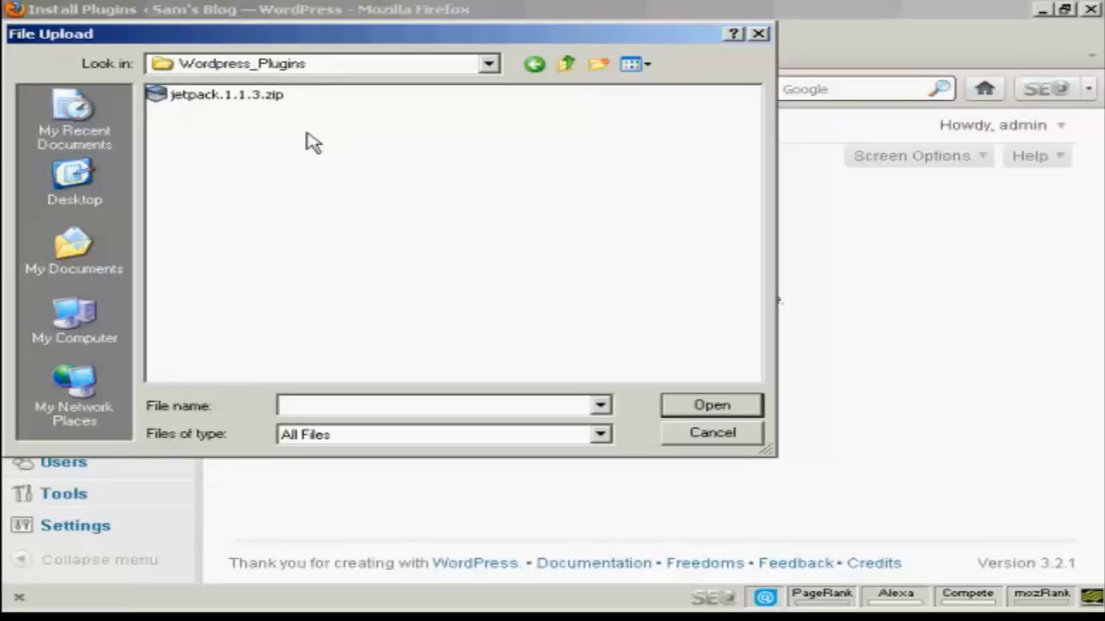
click(228, 94)
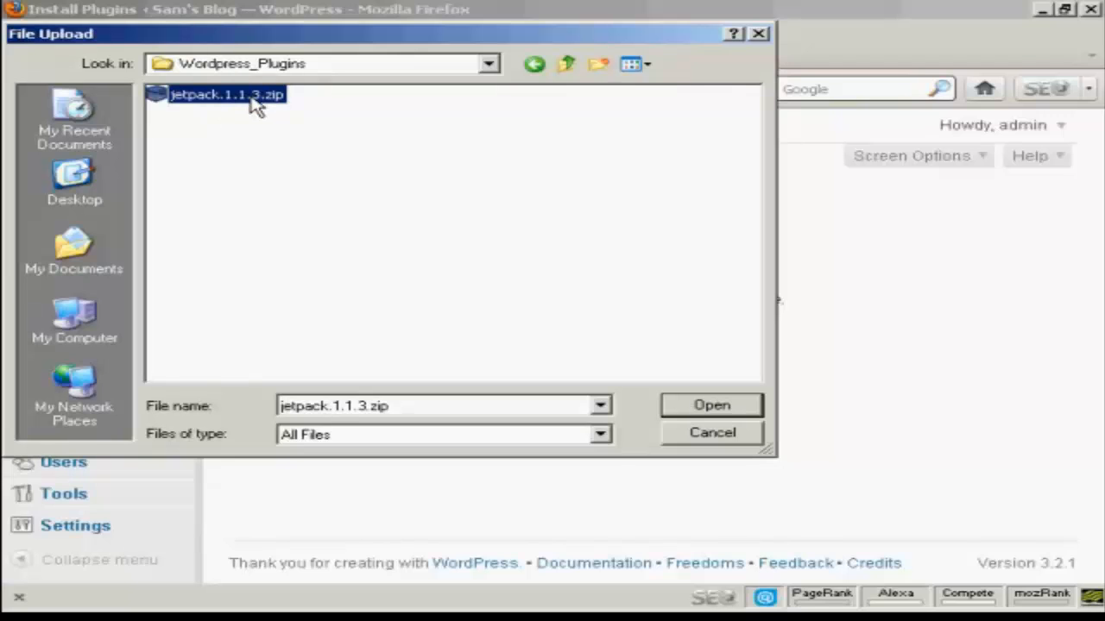
mouse_move(262, 117)
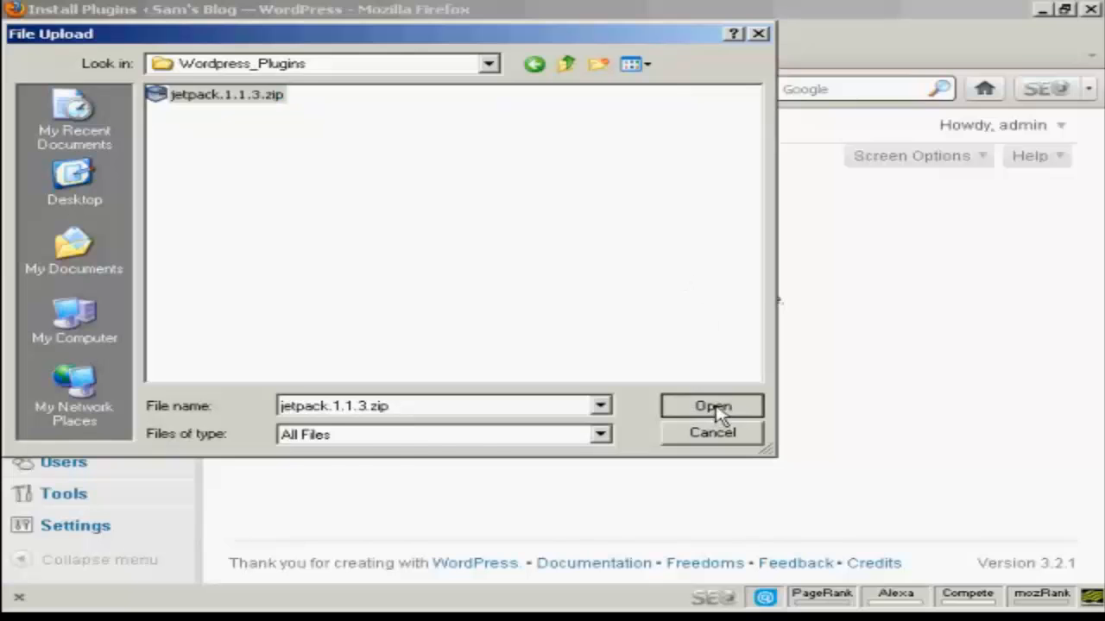
click(711, 406)
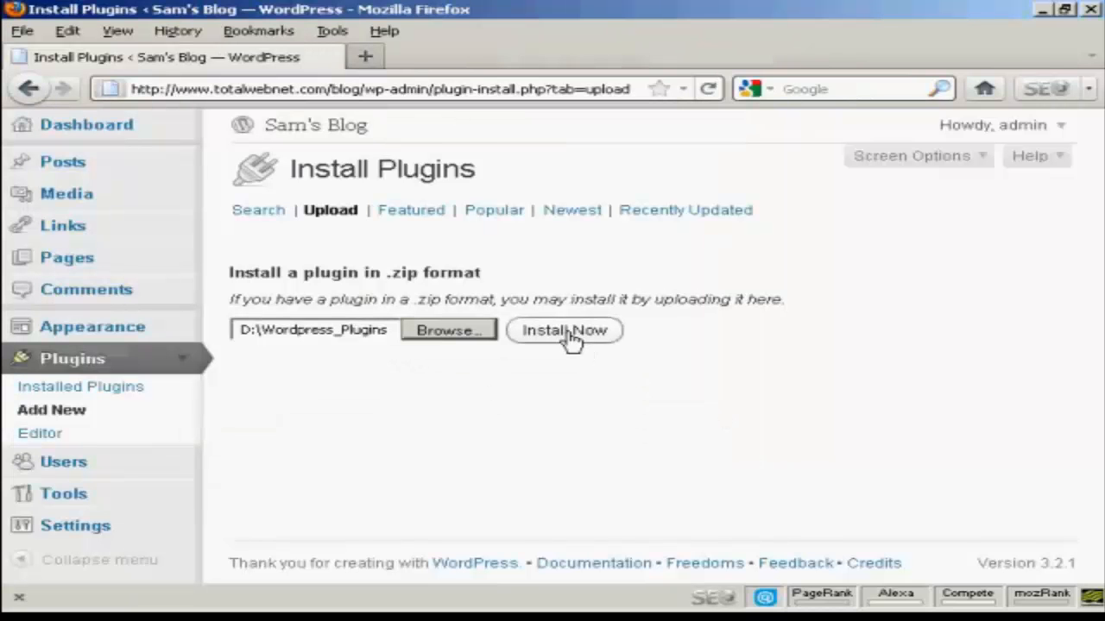
Install the plugin from the uploaded zip and, once successful, activate Jetpack.
click(562, 329)
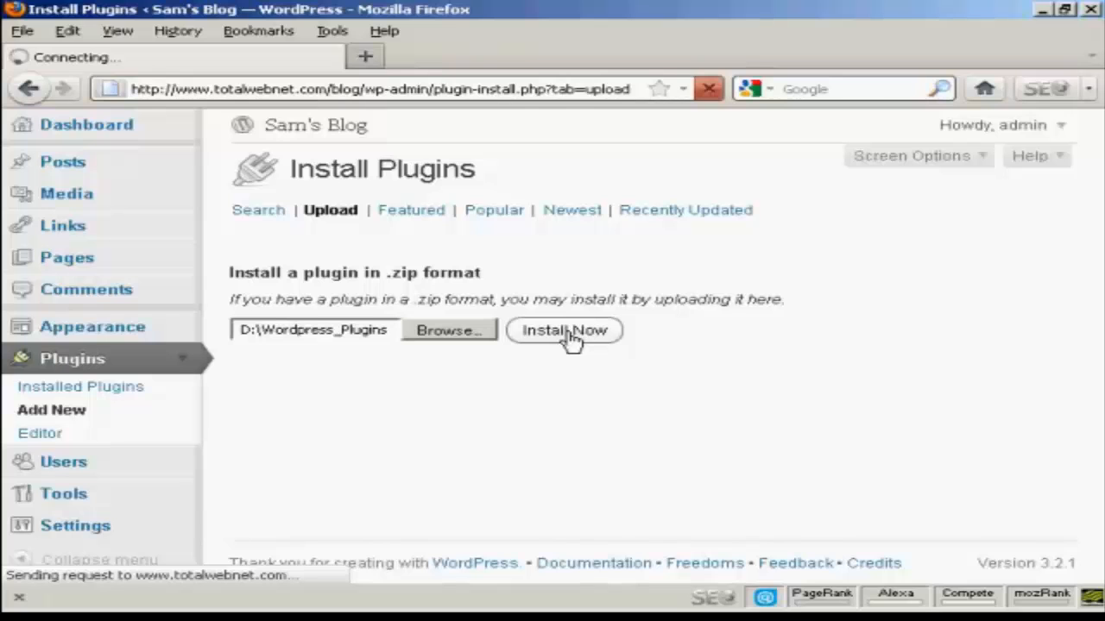
click(564, 330)
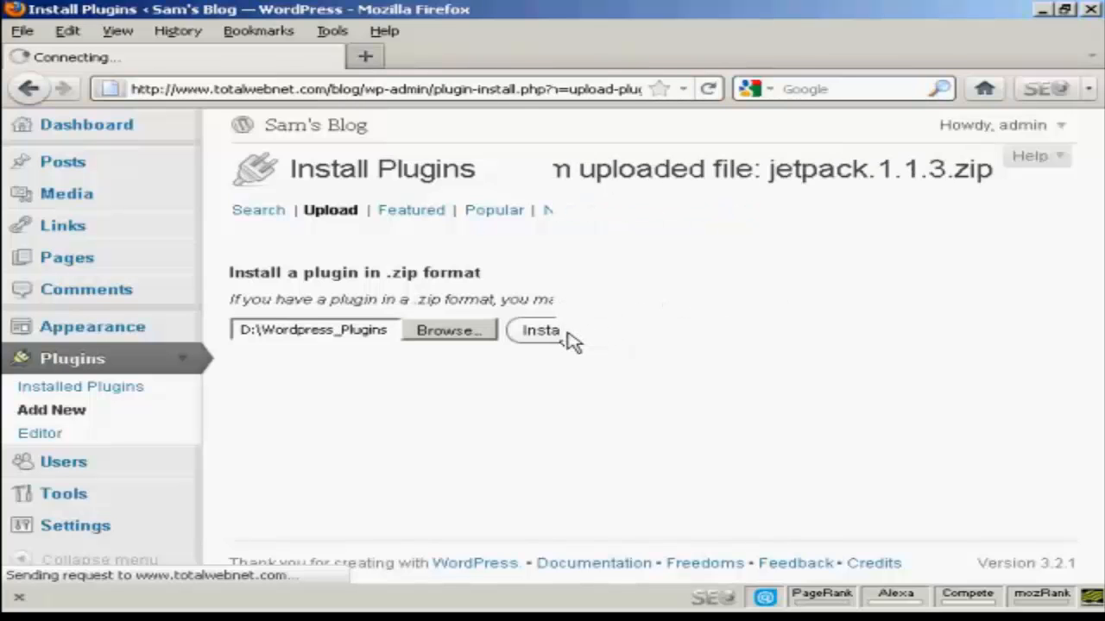
click(538, 332)
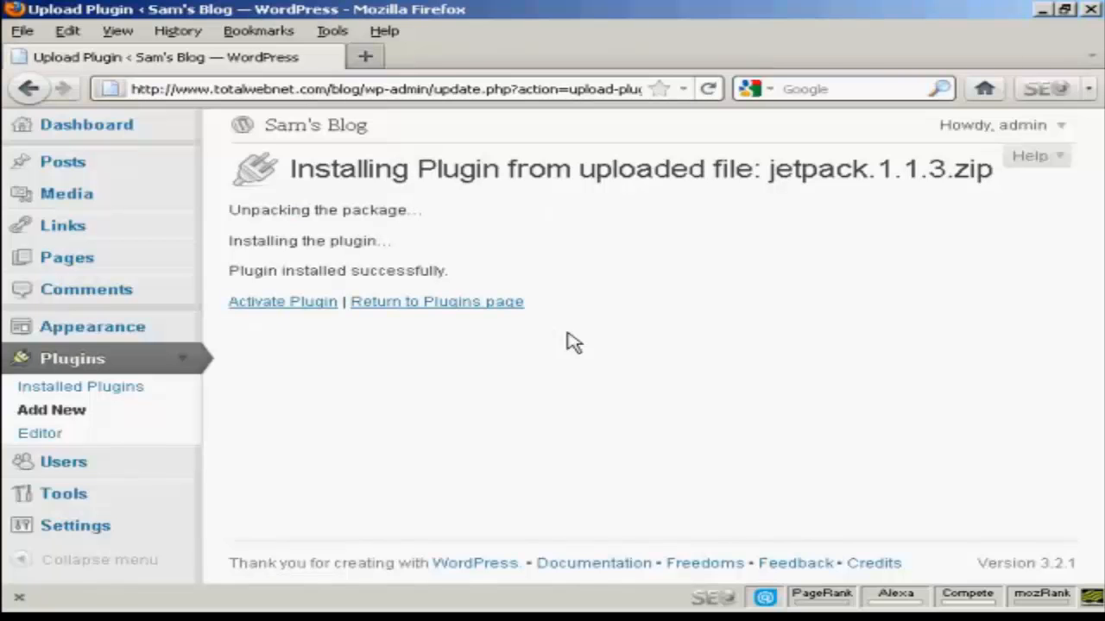
mouse_move(283, 301)
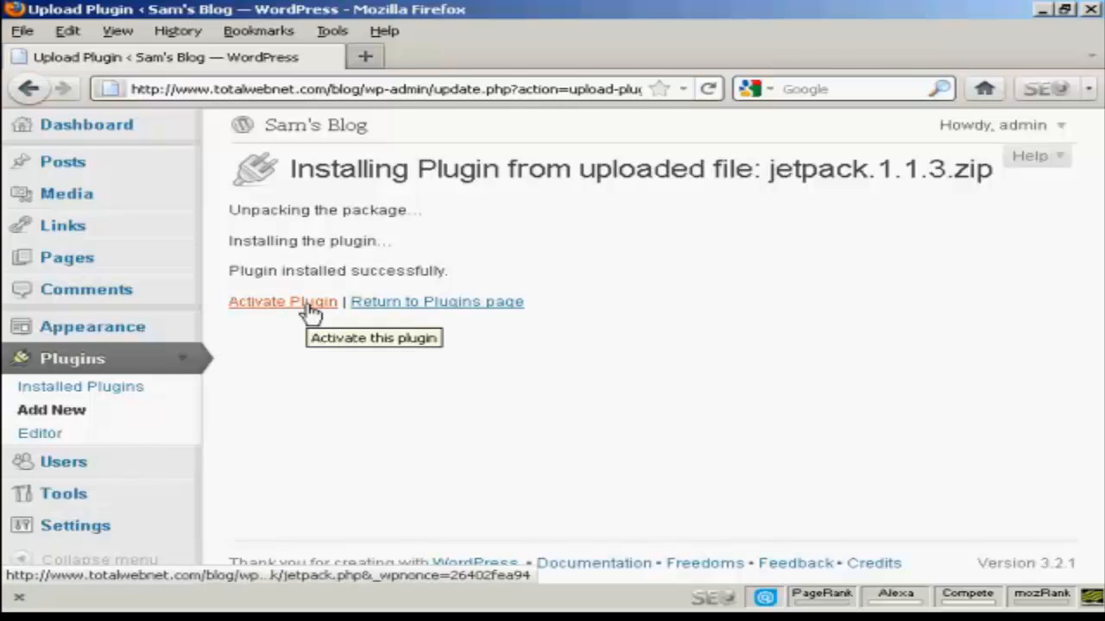
click(283, 300)
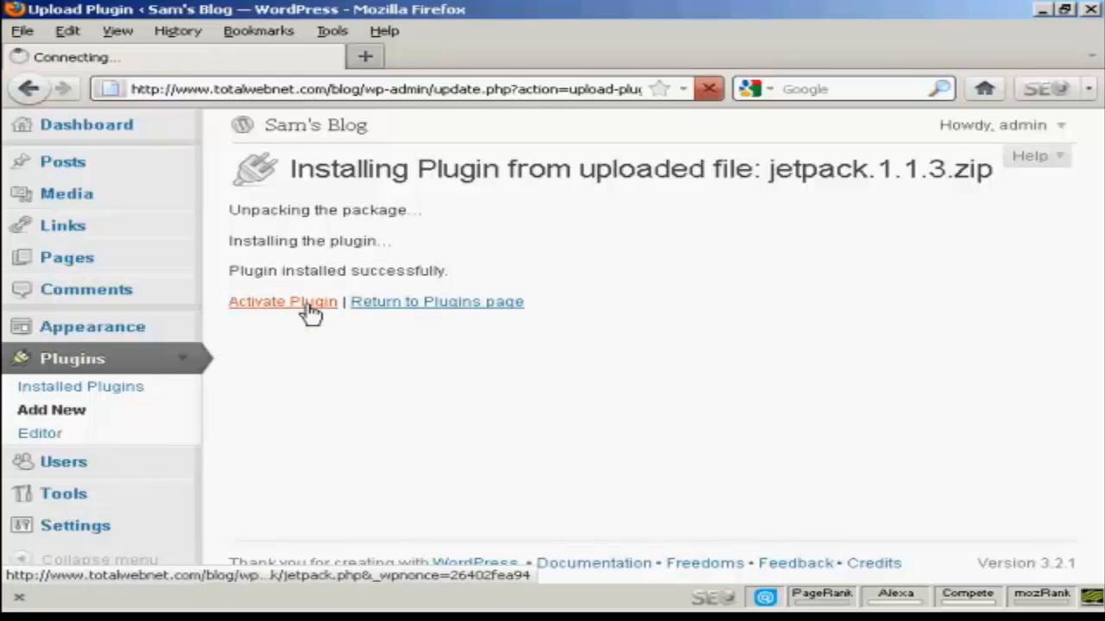
With Jetpack activated, use Connect to WordPress.com to reach the authorization page.
click(283, 300)
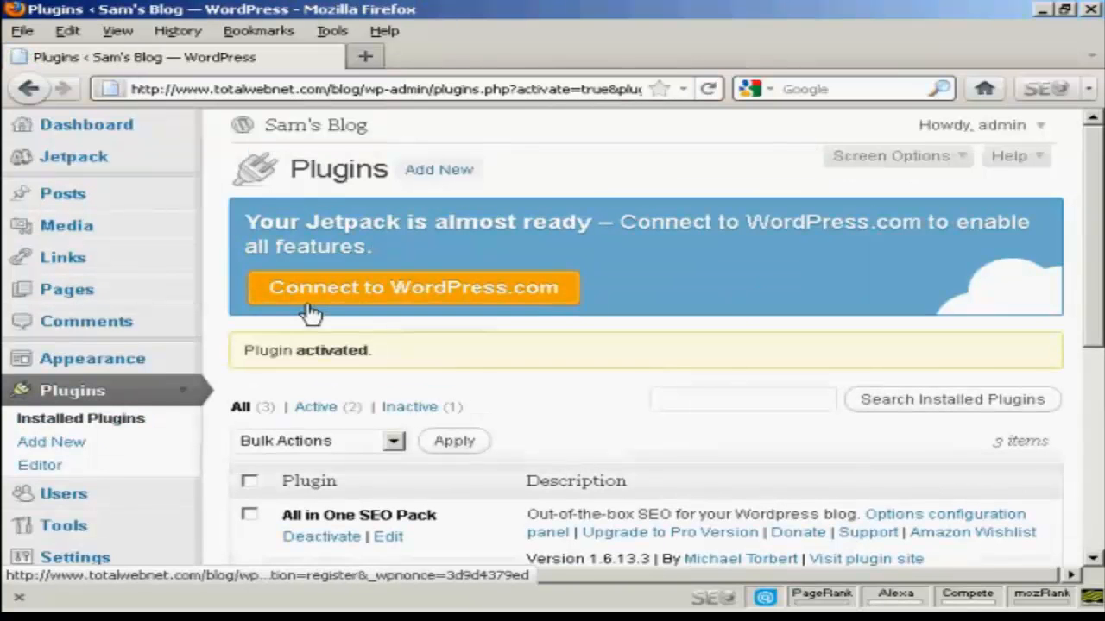
mouse_move(538, 358)
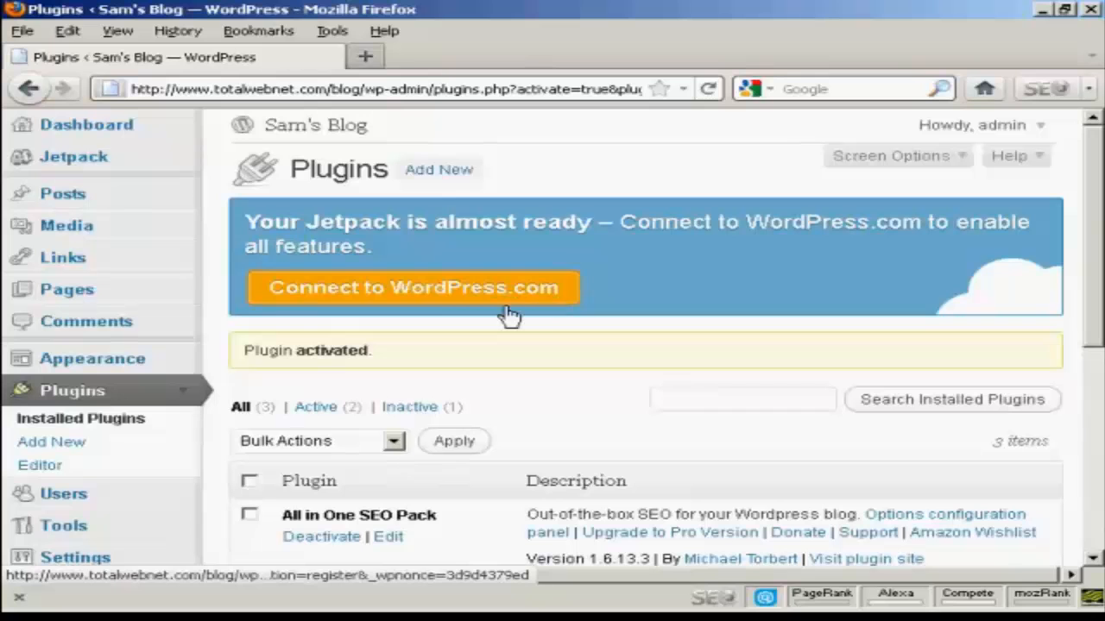
click(413, 287)
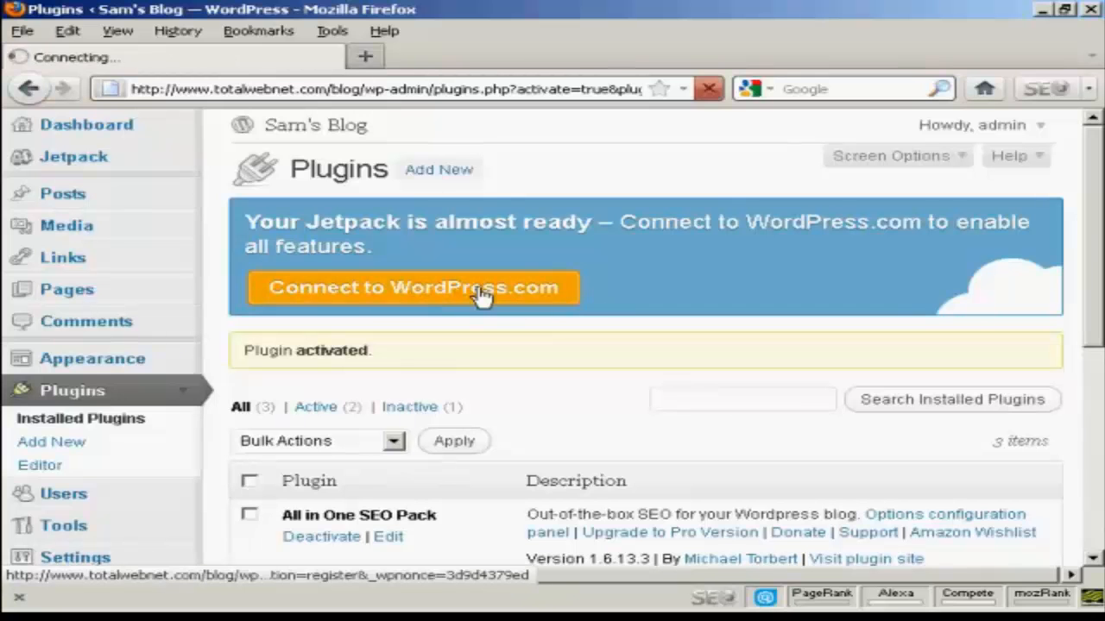
click(415, 287)
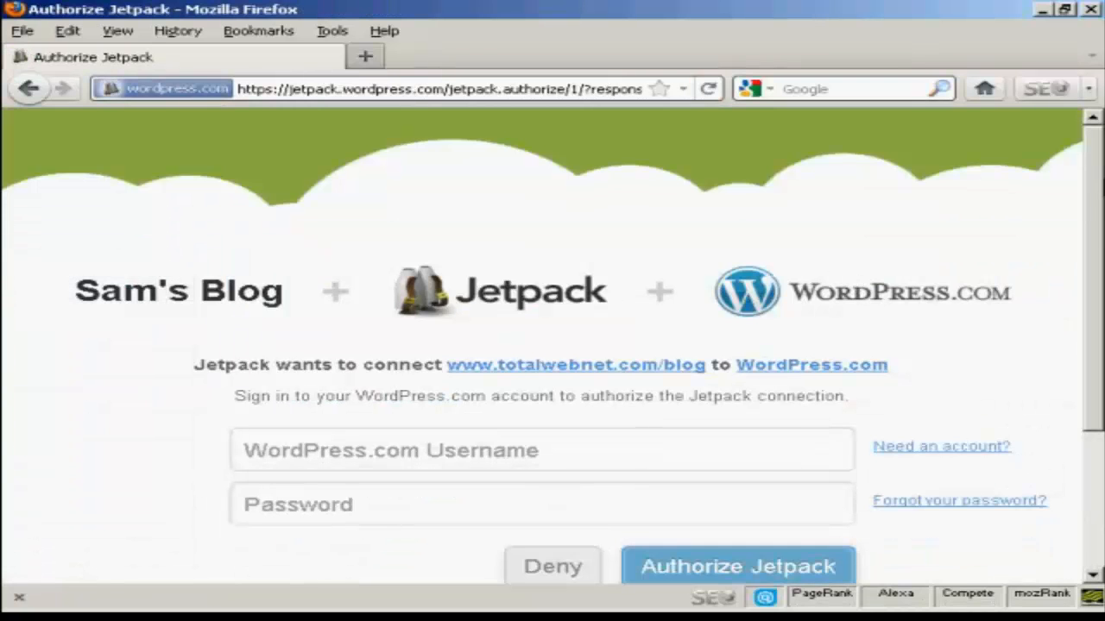
Enter the WordPress.com username newvideo4me and the account password.
scroll(down, 3)
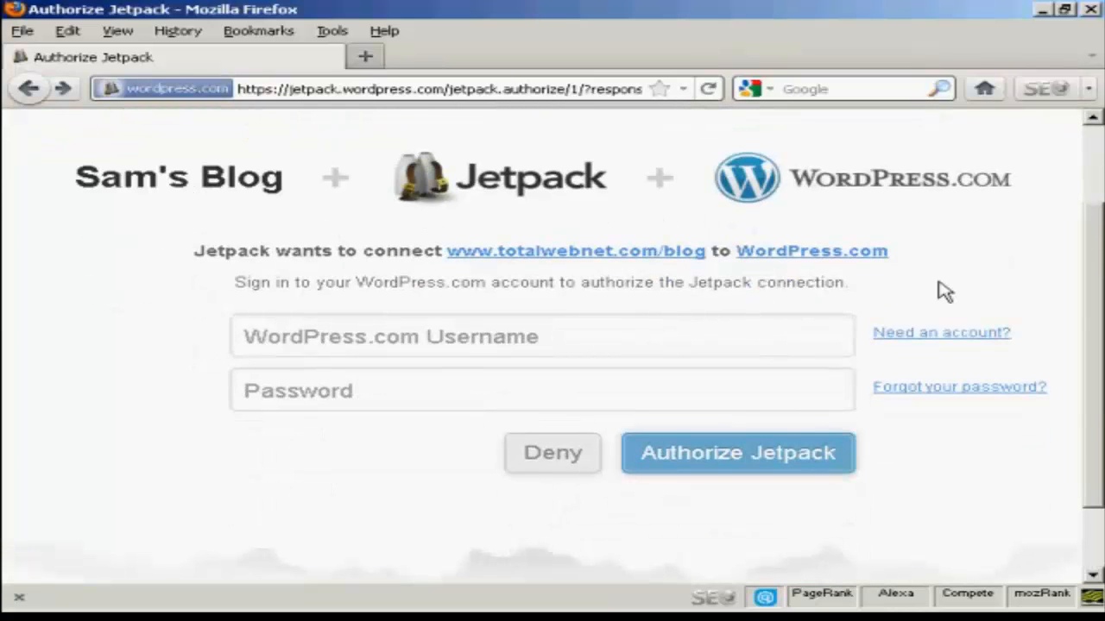
click(542, 334)
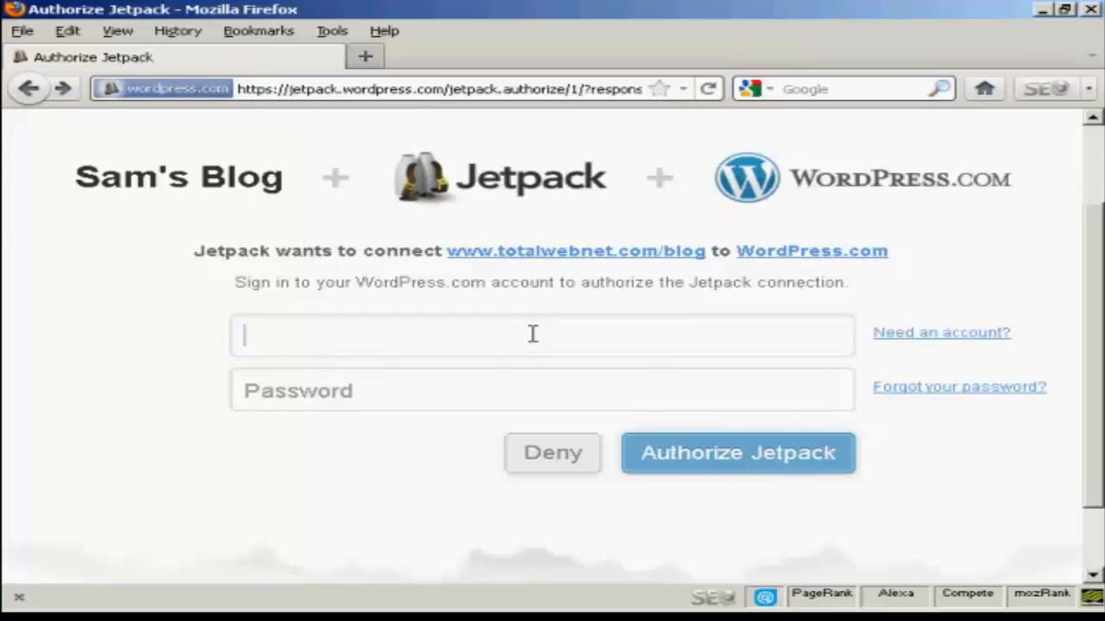
text(newv)
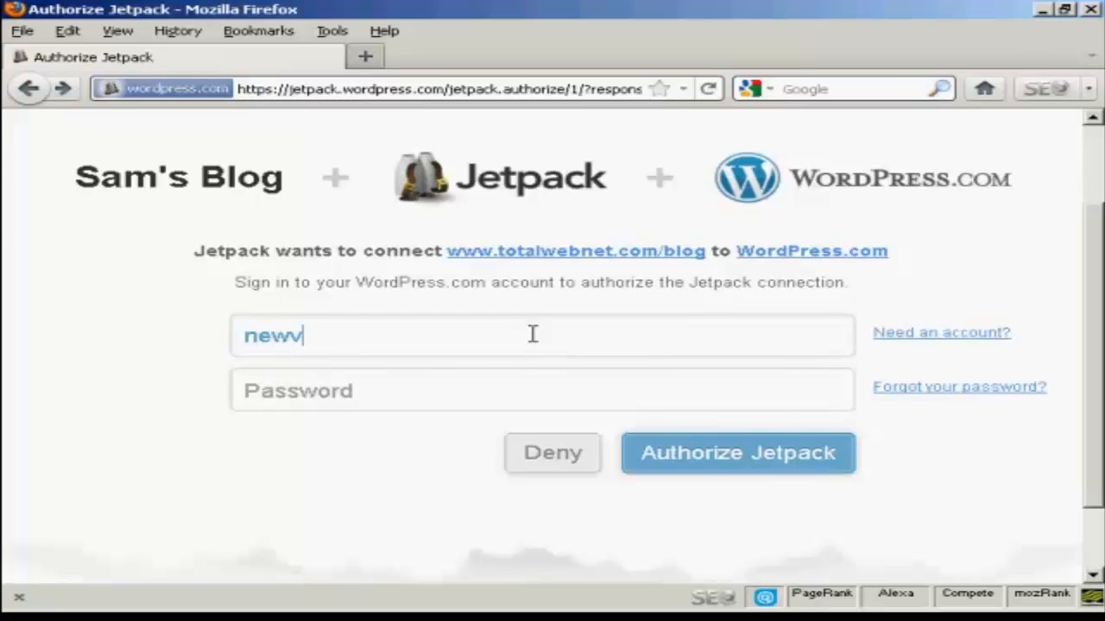
text(ideo4m)
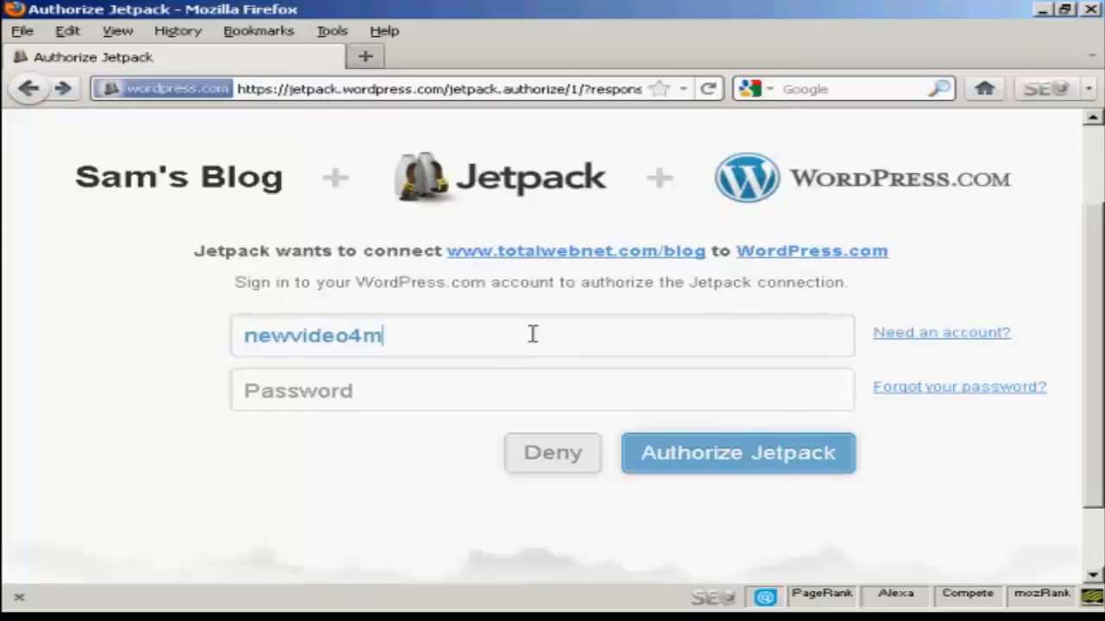
text(e)
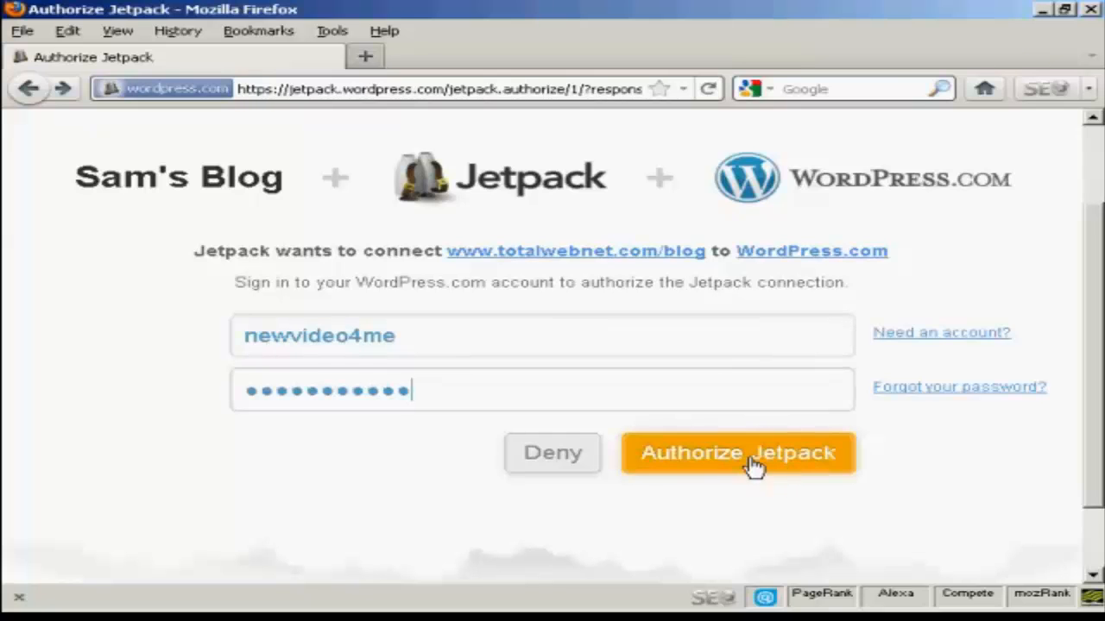
Authorize the Jetpack connection for Sam's Blog so the All Done! page appears.
click(739, 452)
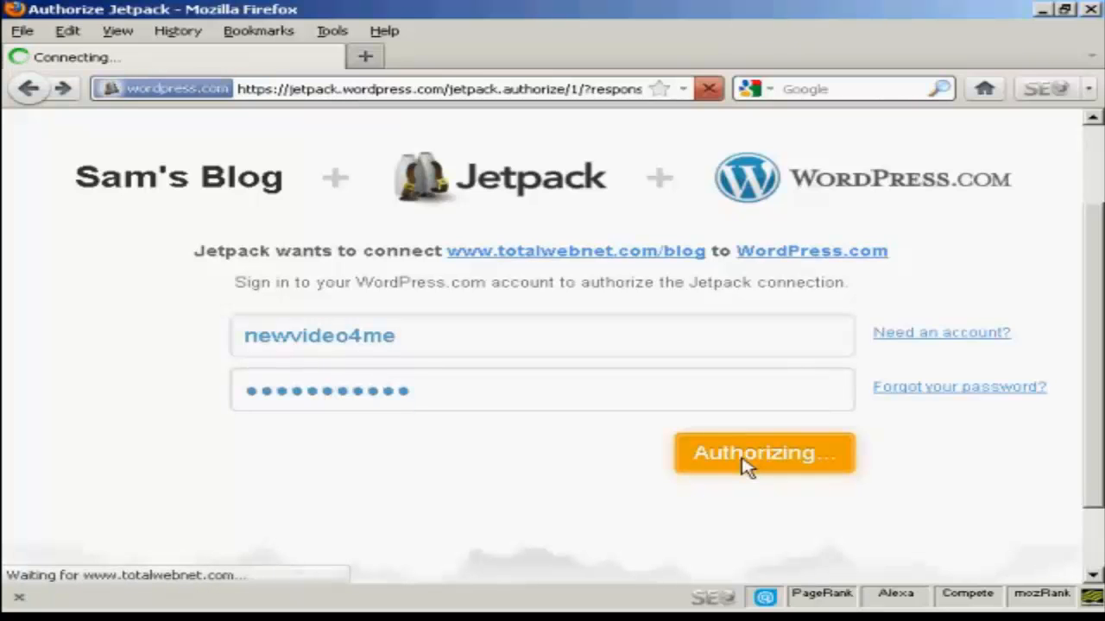
click(763, 453)
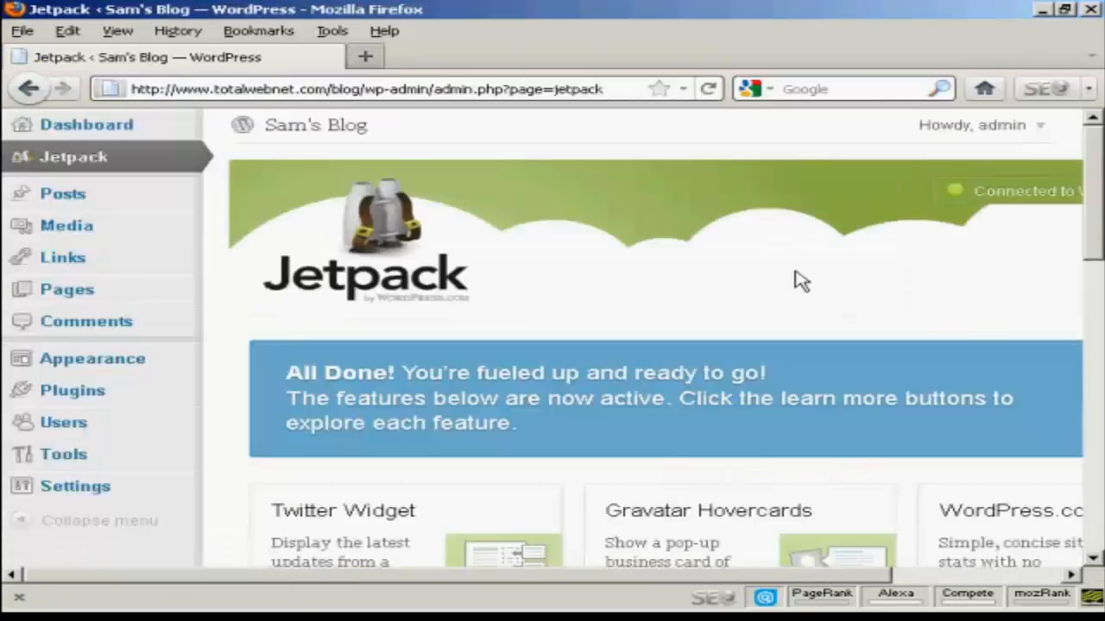